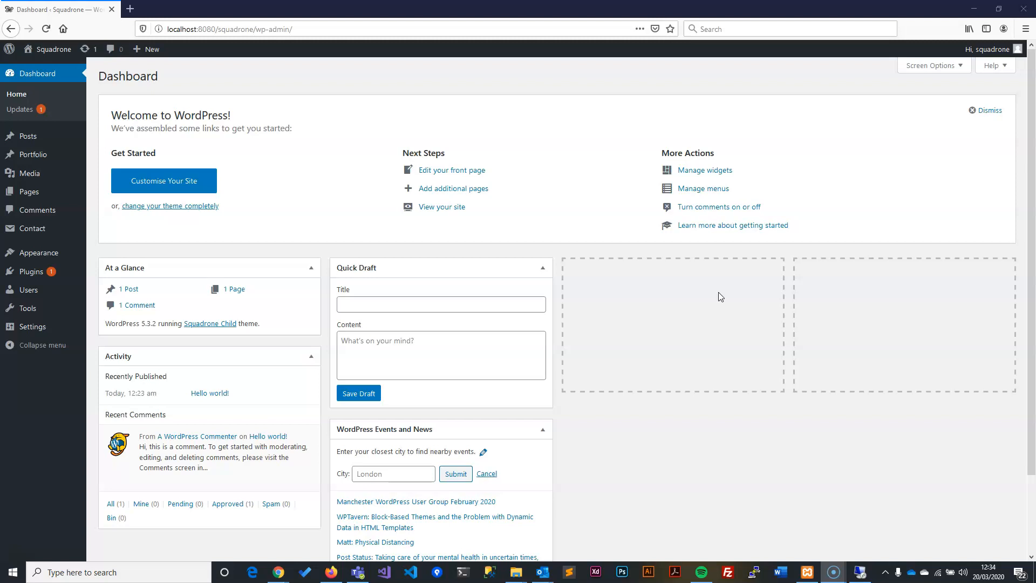
{"action": "mouse_move", "coordinate": [618, 185]}
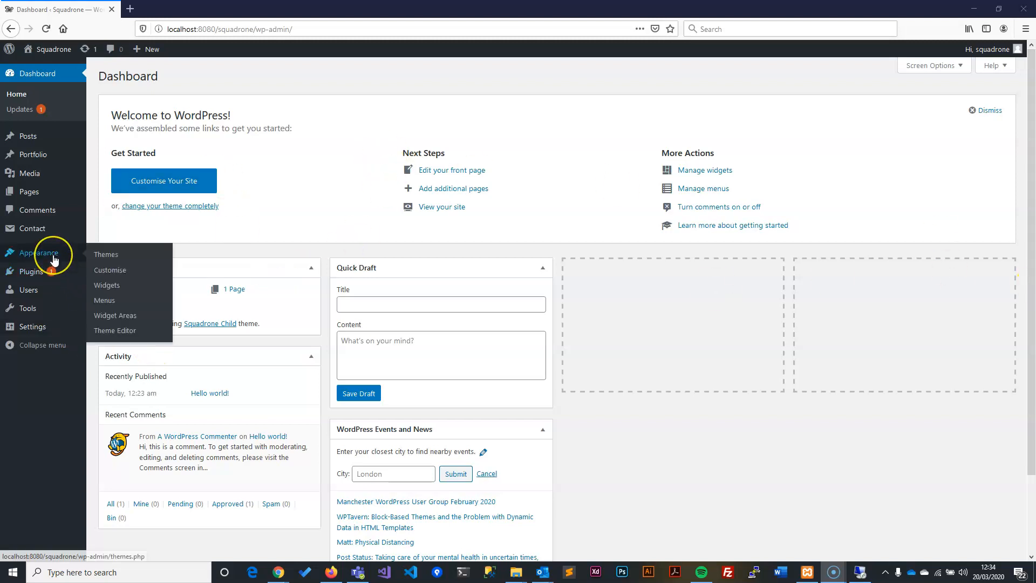
Open the Appearance menu from the Squadrone dashboard to launch the Customizer
{"action": "left_click", "coordinate": [110, 270]}
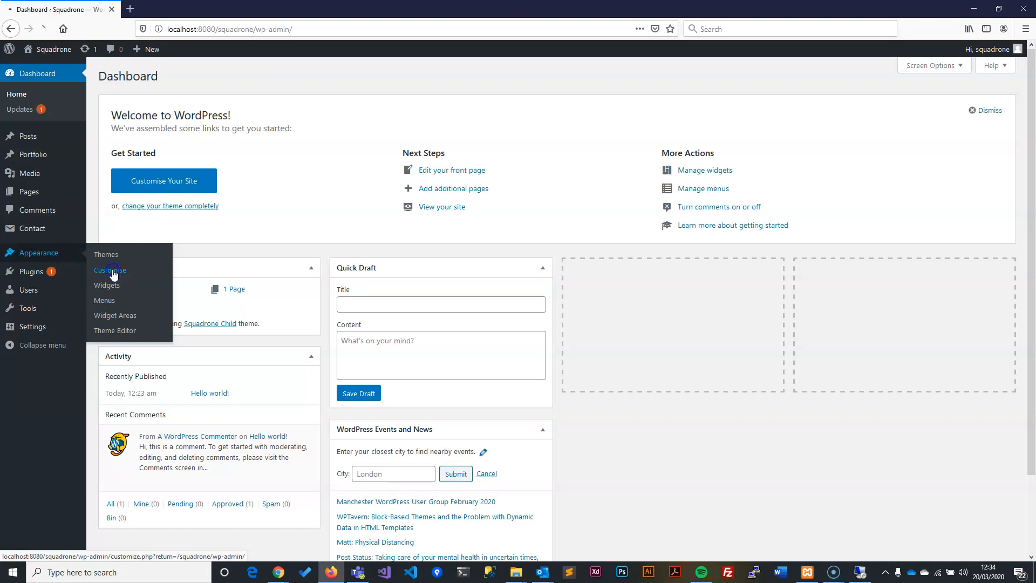
Launch the Squadrone Customizer and open its General Settings section
{"action": "left_click", "coordinate": [110, 272]}
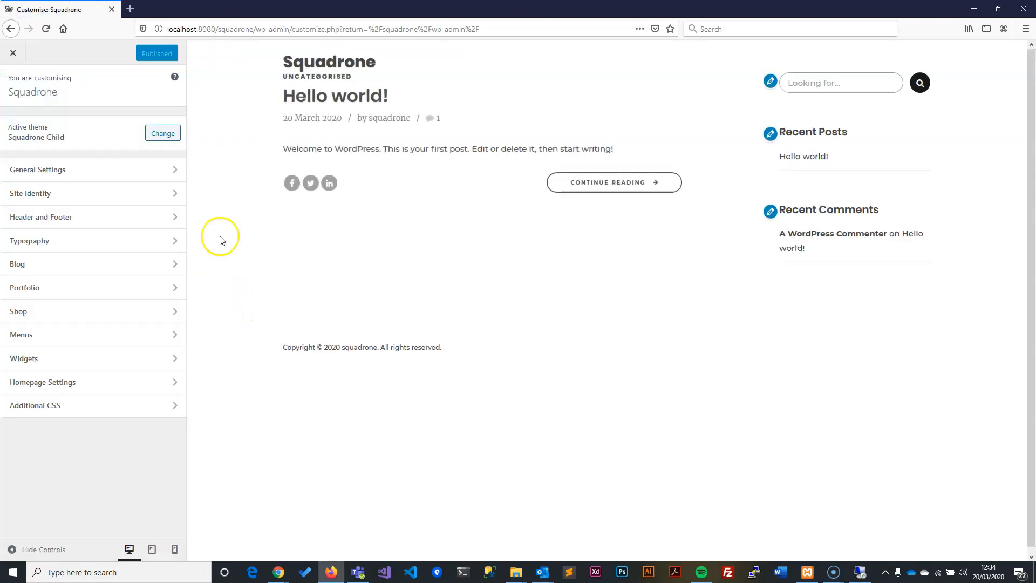
{"action": "mouse_move", "coordinate": [462, 65]}
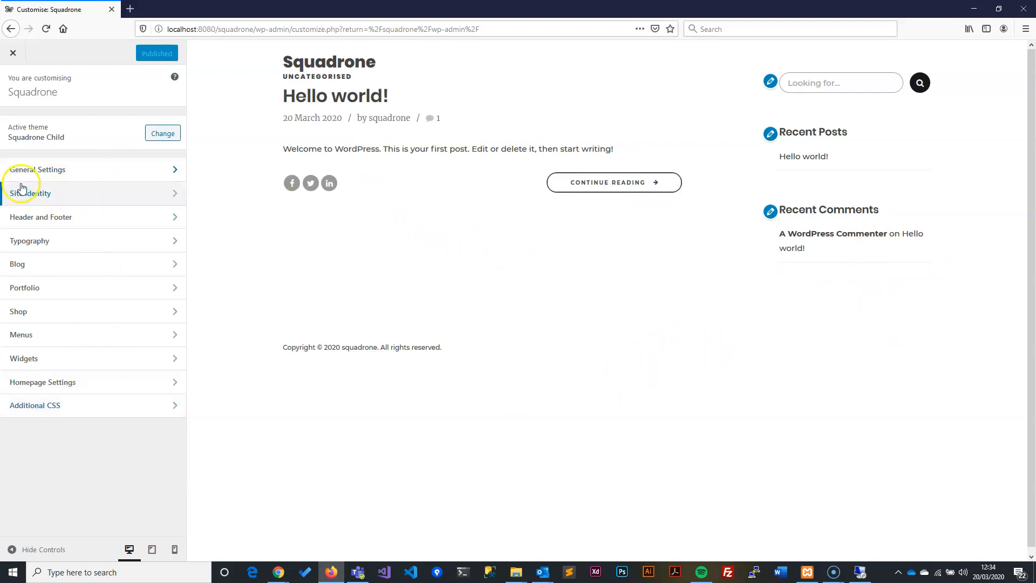
{"action": "left_click", "coordinate": [38, 169]}
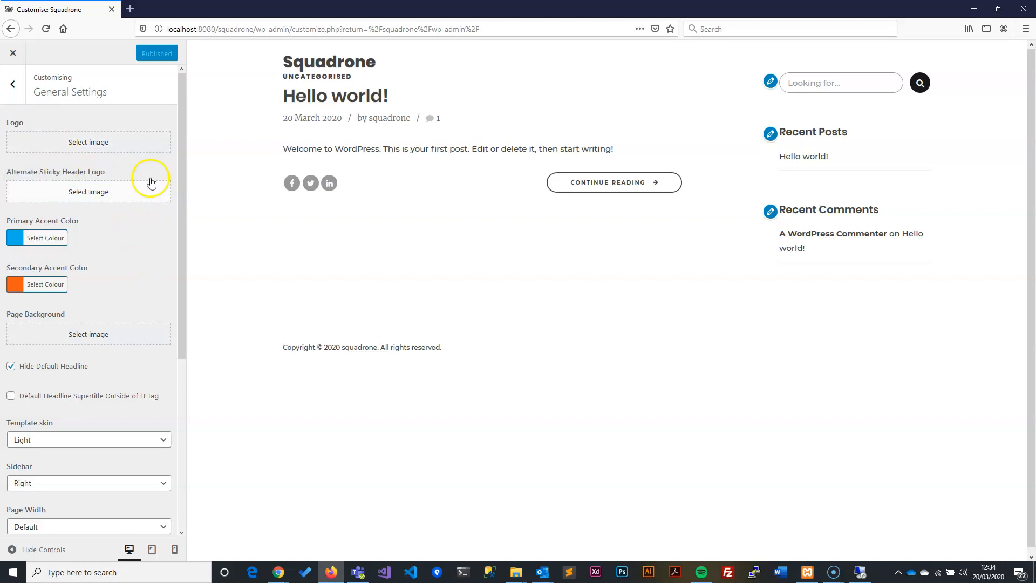
{"action": "mouse_move", "coordinate": [88, 142]}
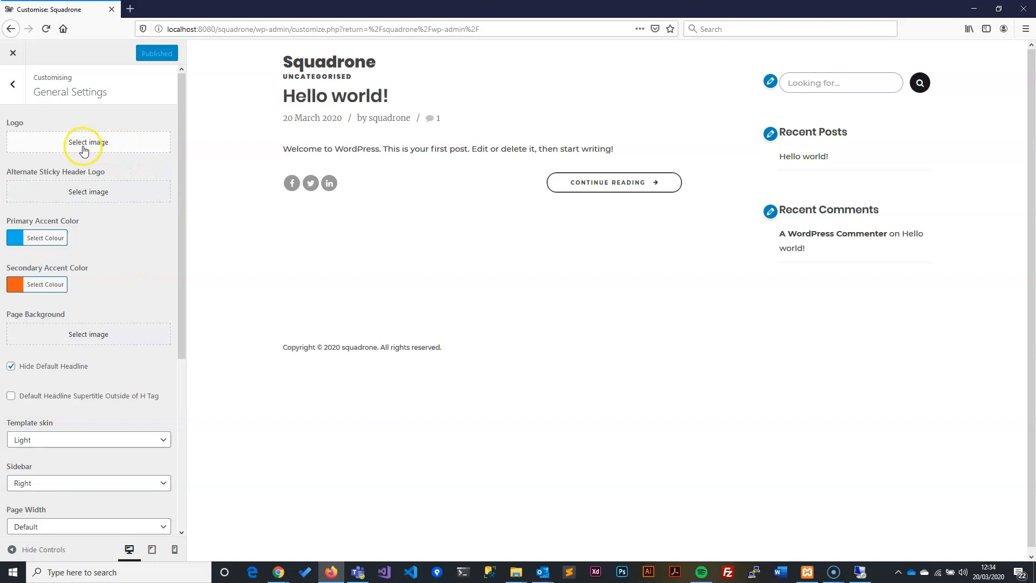
{"action": "mouse_move", "coordinate": [82, 200]}
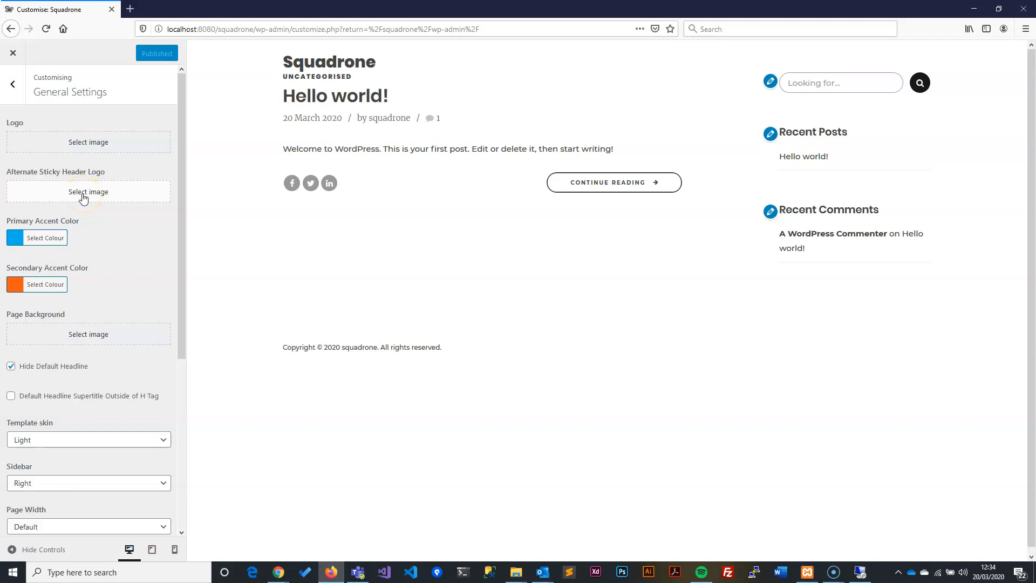
{"action": "mouse_move", "coordinate": [114, 146]}
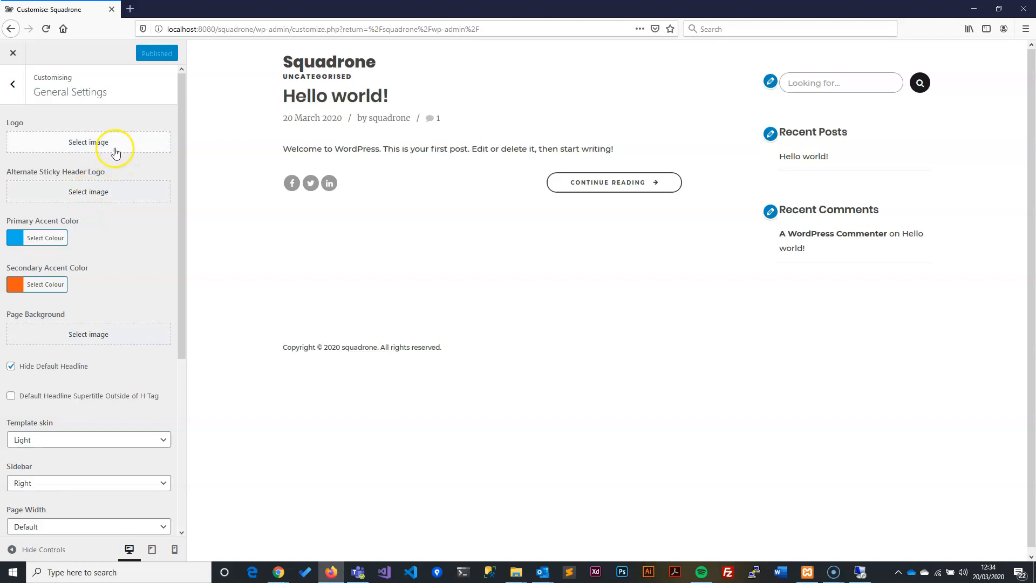
Start choosing a site logo image under the General Settings Logo option
{"action": "left_click", "coordinate": [88, 141]}
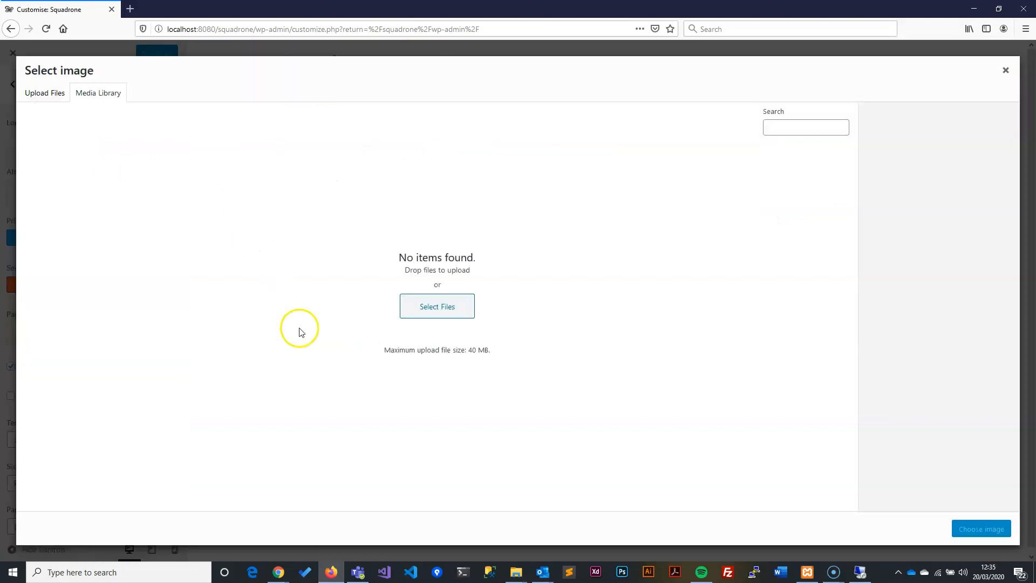
{"action": "mouse_move", "coordinate": [510, 499]}
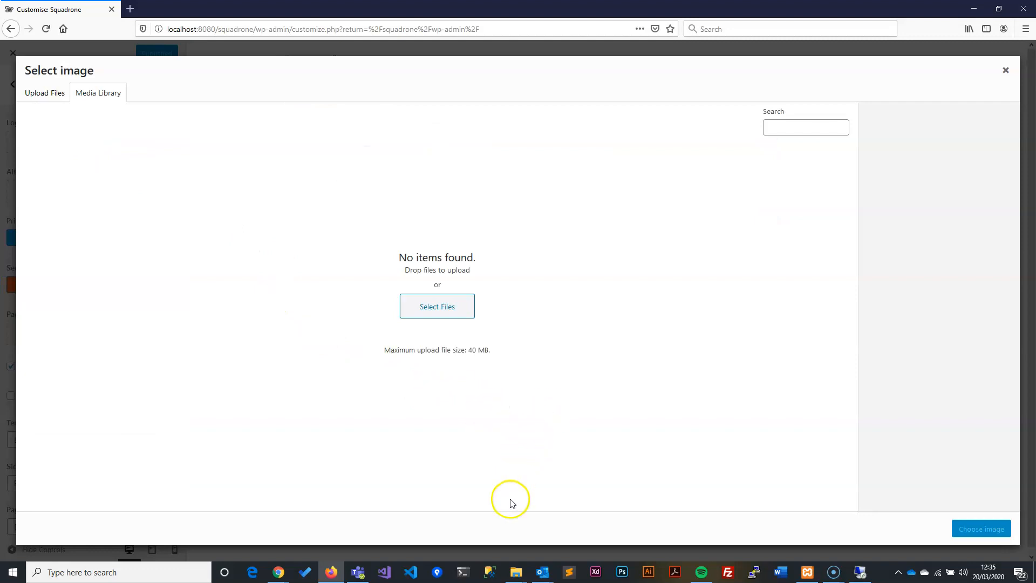
{"action": "mouse_move", "coordinate": [538, 458]}
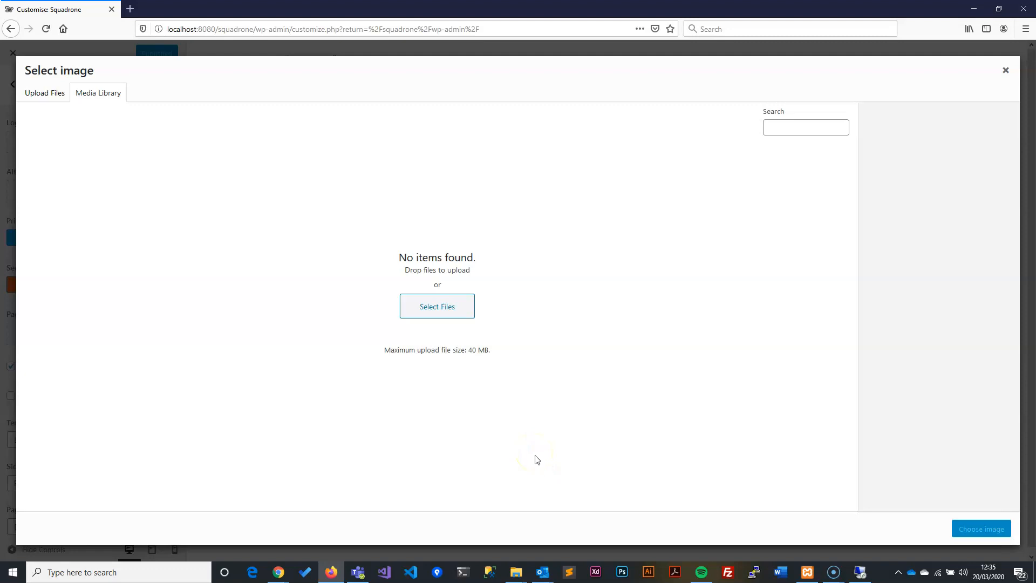
{"action": "mouse_move", "coordinate": [516, 572]}
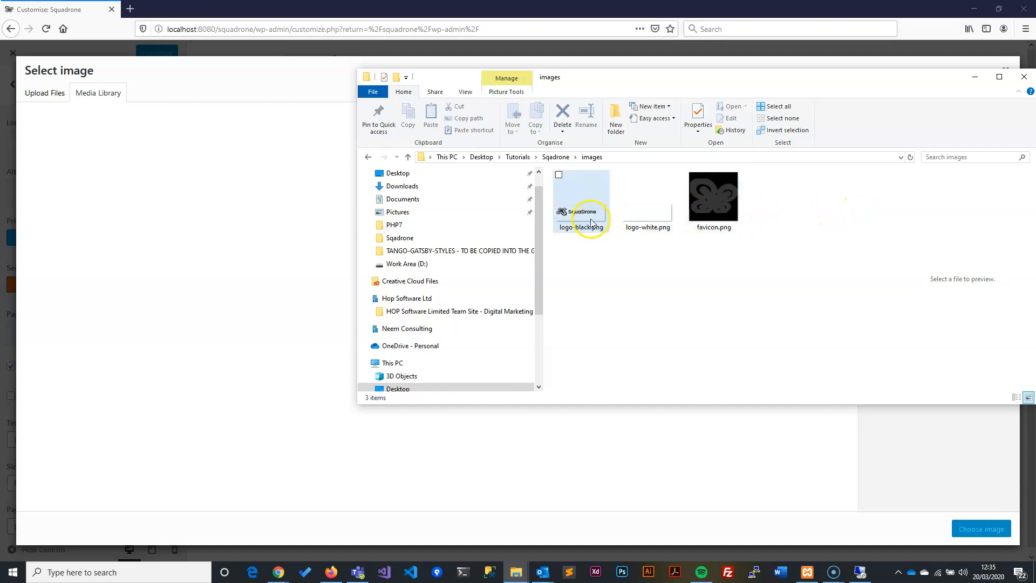
{"action": "left_click", "coordinate": [648, 195]}
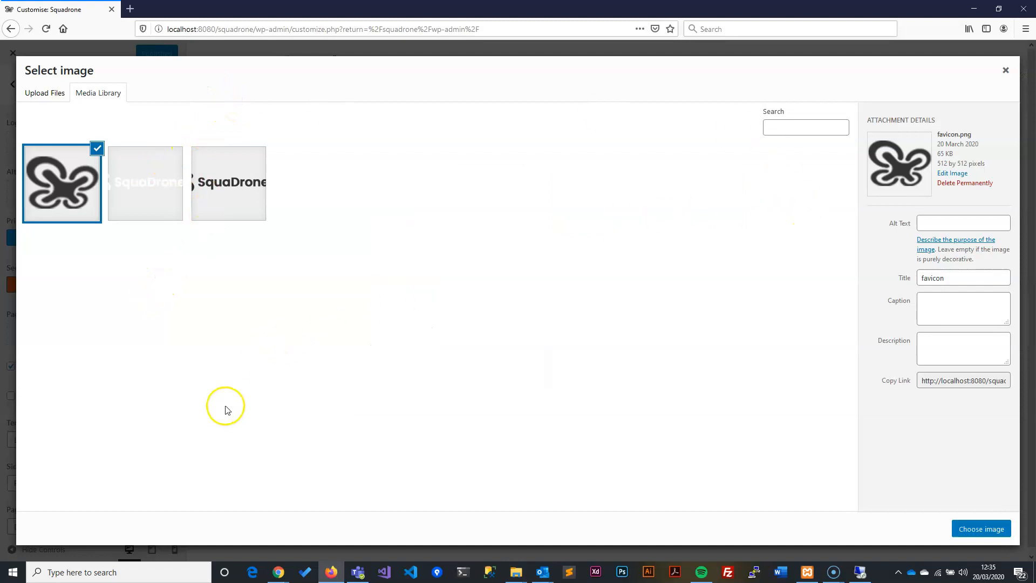
{"action": "mouse_move", "coordinate": [48, 155]}
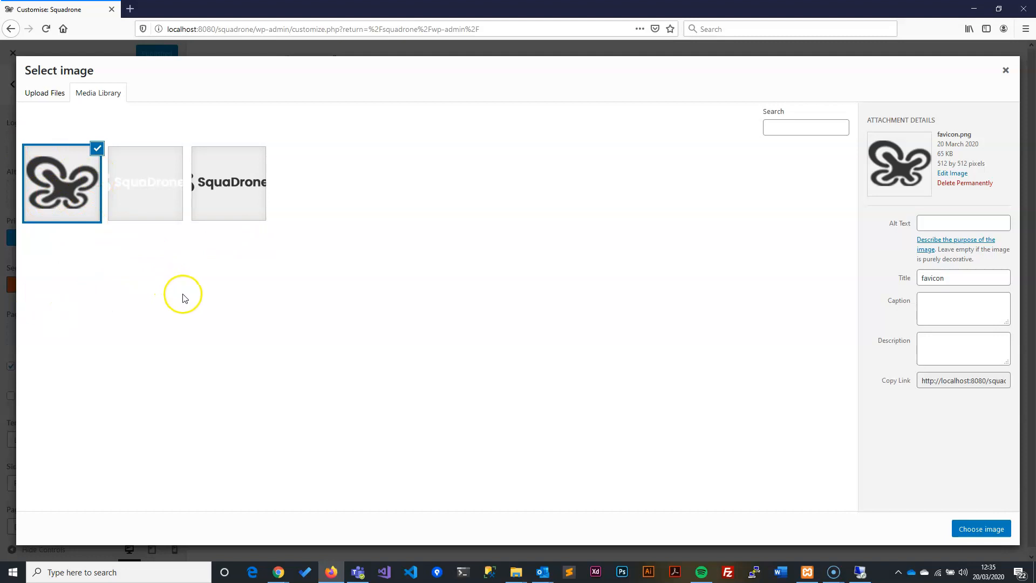
{"action": "mouse_move", "coordinate": [199, 225]}
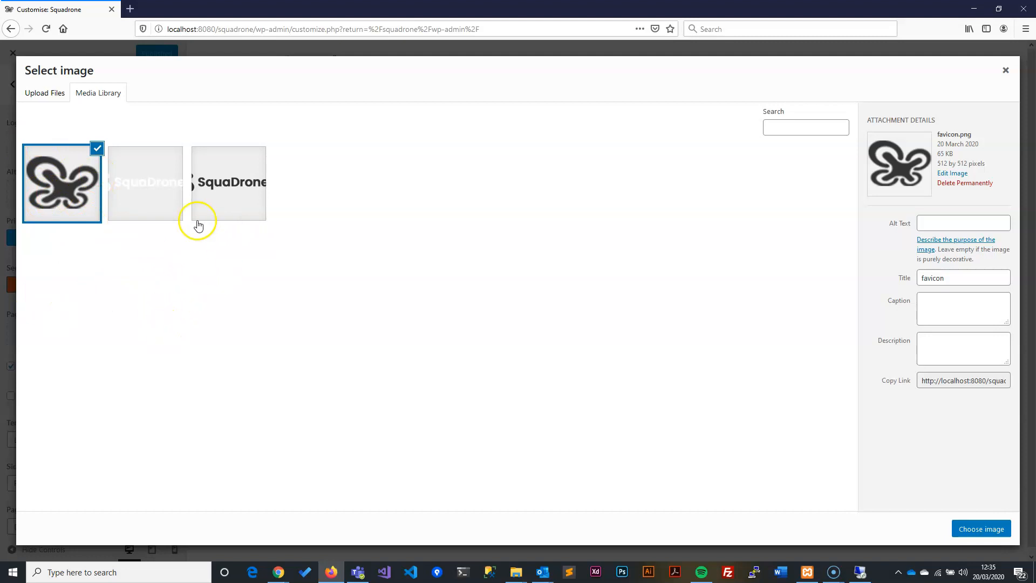
{"action": "mouse_move", "coordinate": [252, 199]}
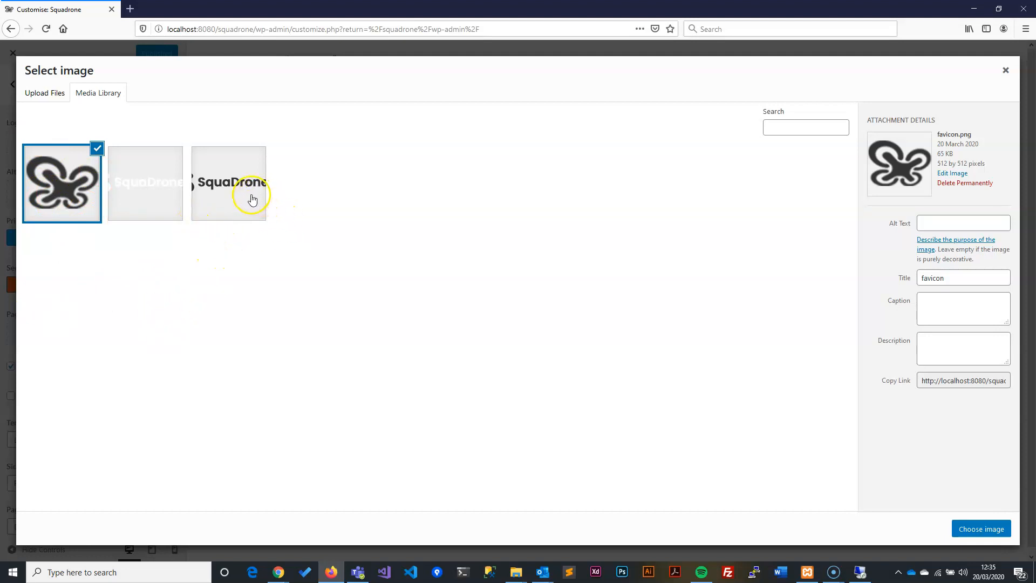
Set the white SquaDrone logo as site logo and the black logo as sticky header logo
{"action": "left_click", "coordinate": [144, 182]}
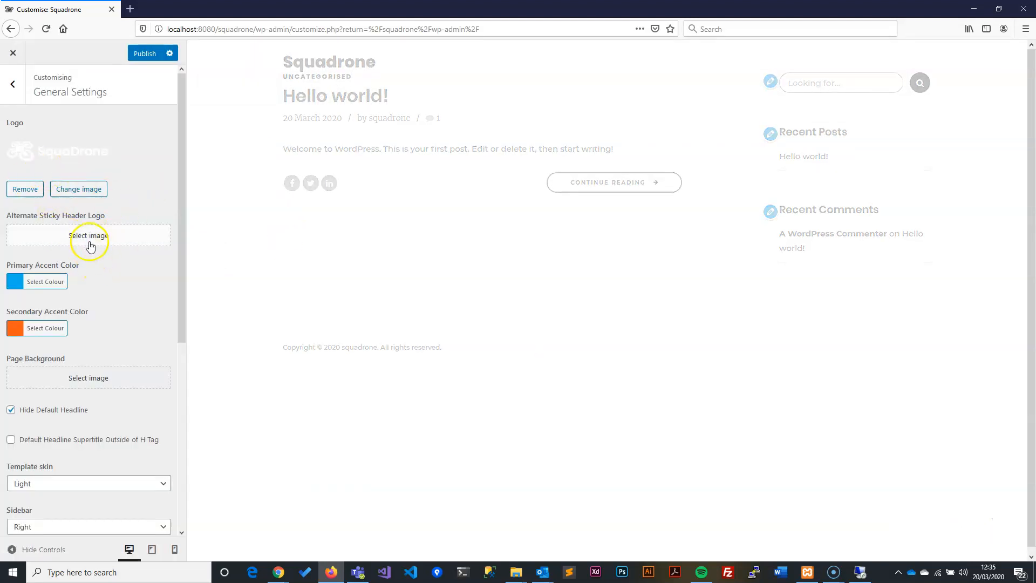
{"action": "left_click", "coordinate": [88, 235]}
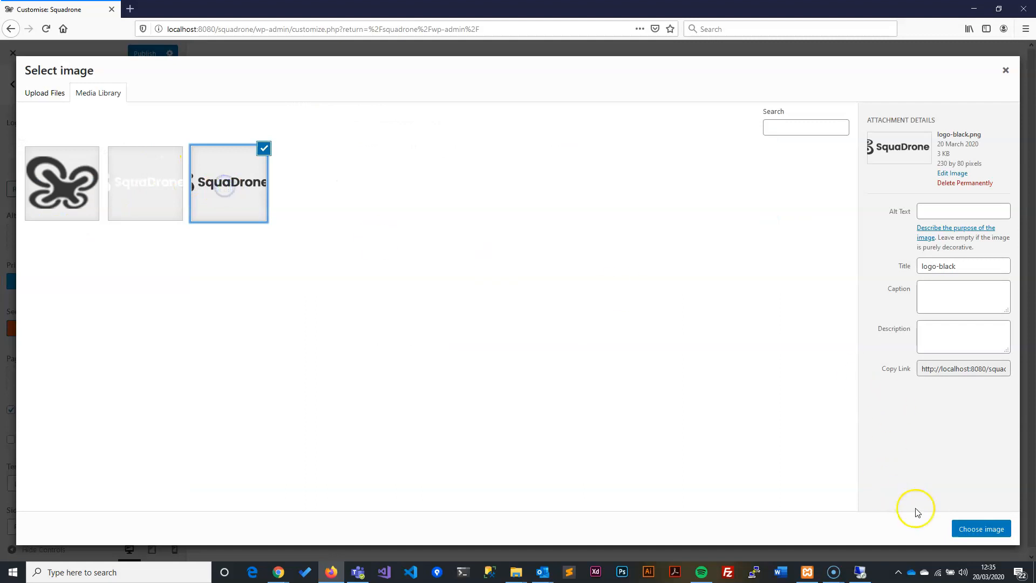
{"action": "left_click", "coordinate": [981, 529]}
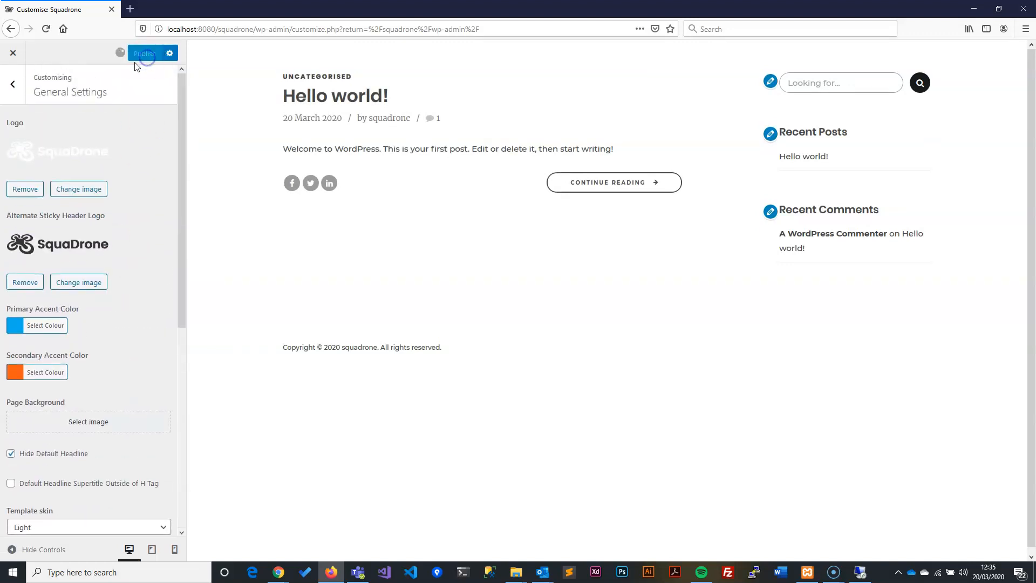
Publish the logo changes and open Site Identity showing title Squadrone and its tagline
{"action": "left_click", "coordinate": [144, 53]}
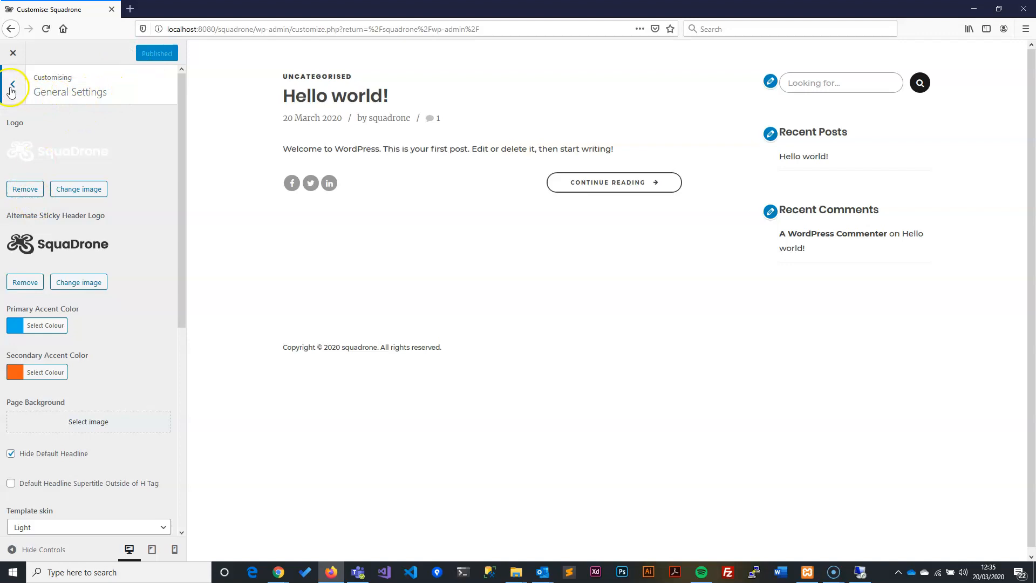
{"action": "left_click", "coordinate": [11, 91]}
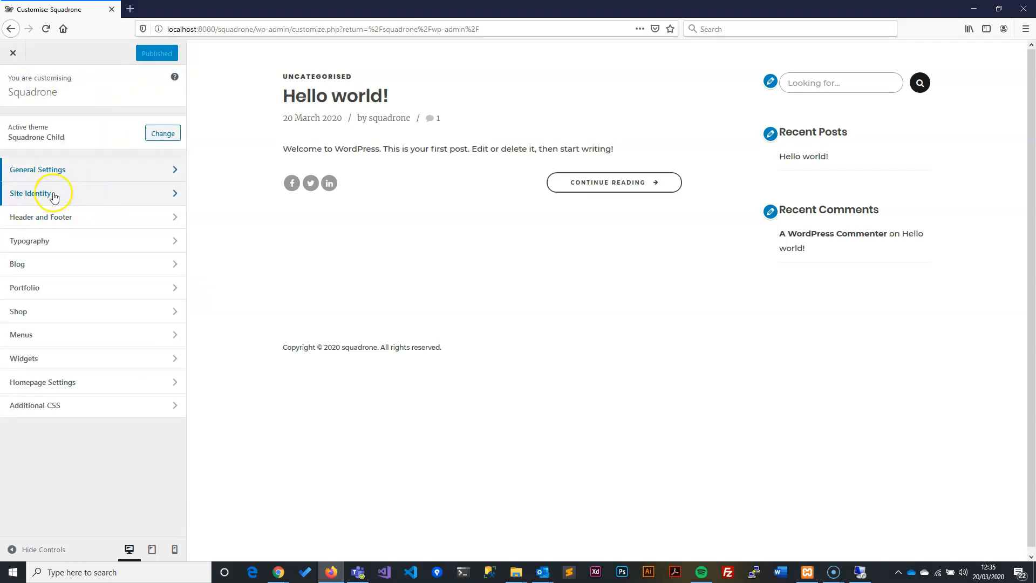
{"action": "left_click", "coordinate": [32, 193]}
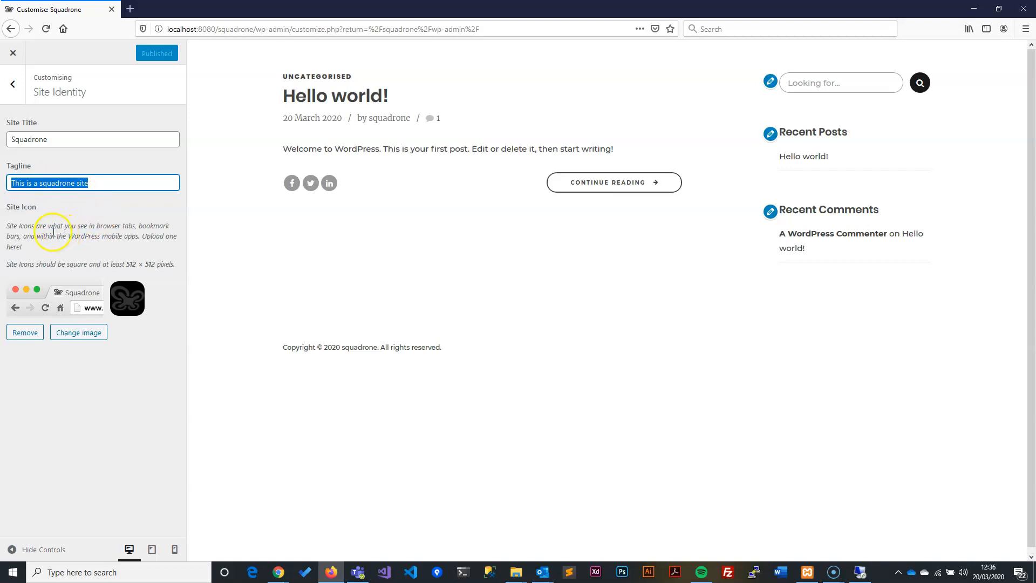
{"action": "mouse_move", "coordinate": [135, 200]}
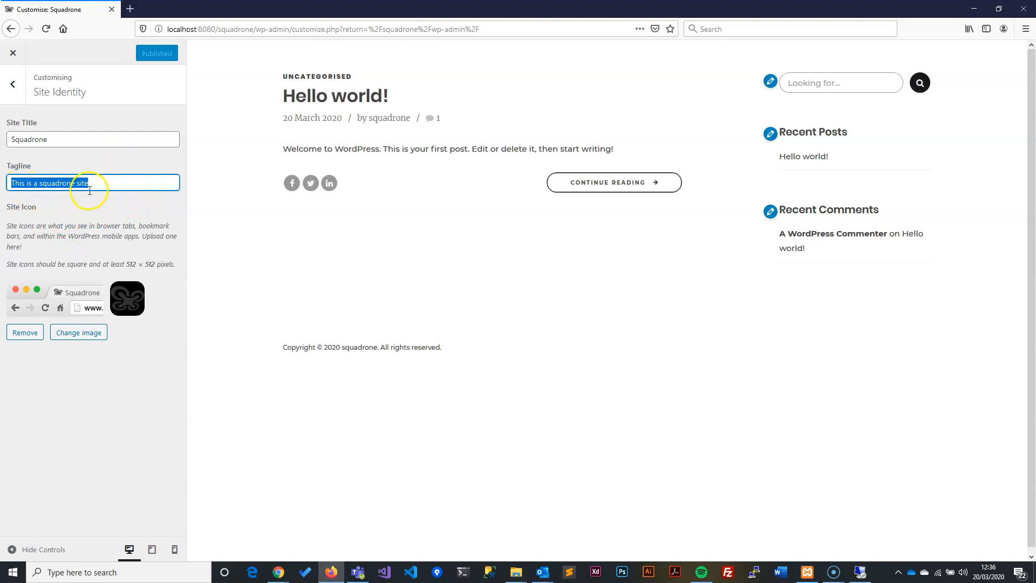
{"action": "mouse_move", "coordinate": [124, 183]}
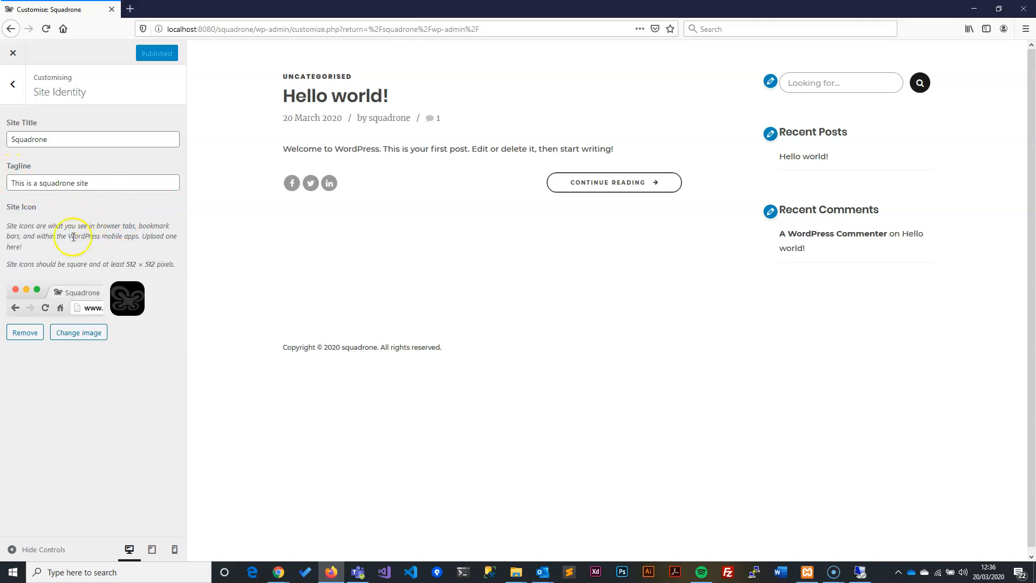
{"action": "left_click", "coordinate": [93, 182]}
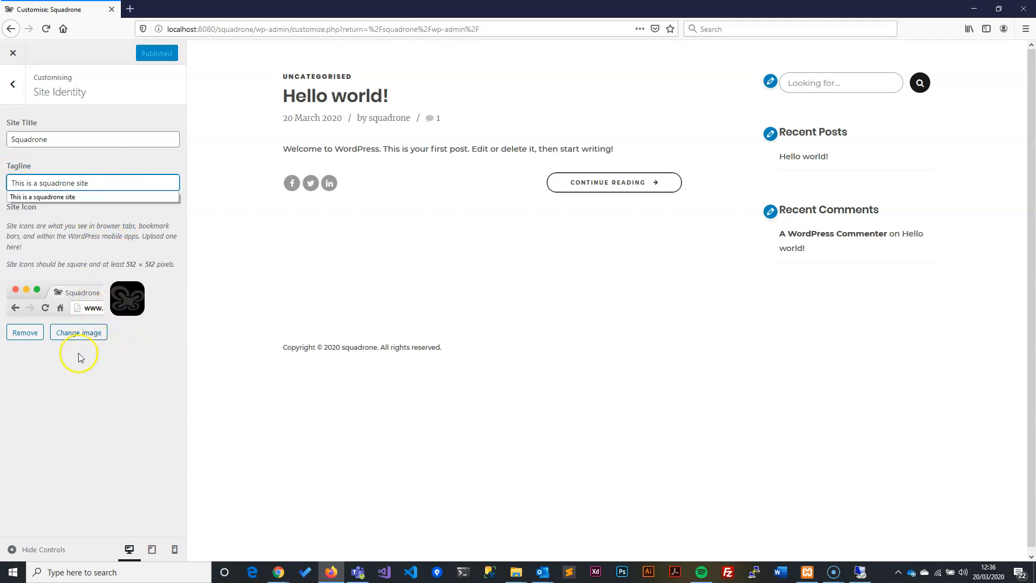
{"action": "mouse_move", "coordinate": [56, 337]}
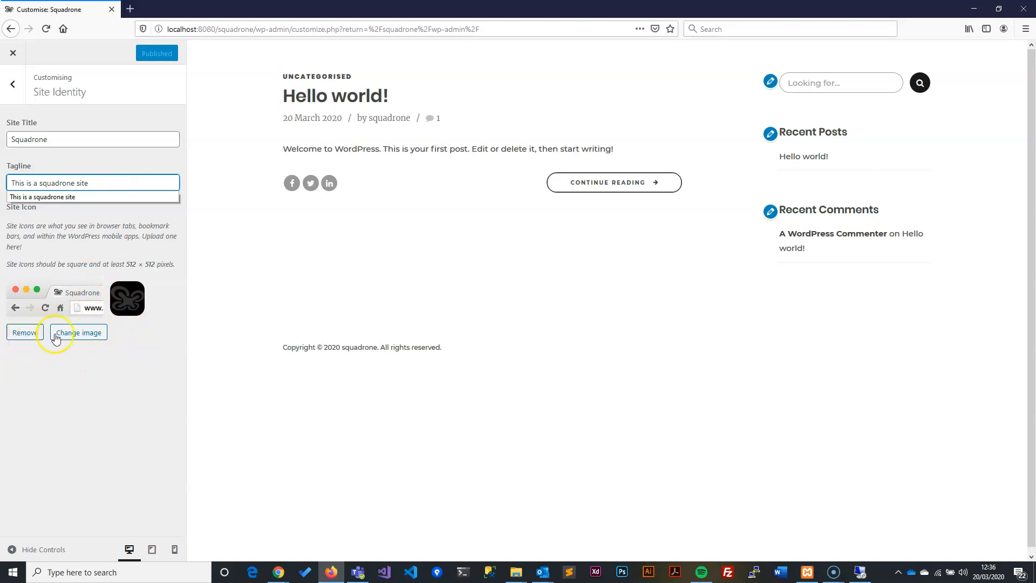
Remove the current site icon and reselect the drone logo from the media library
{"action": "left_click", "coordinate": [24, 332]}
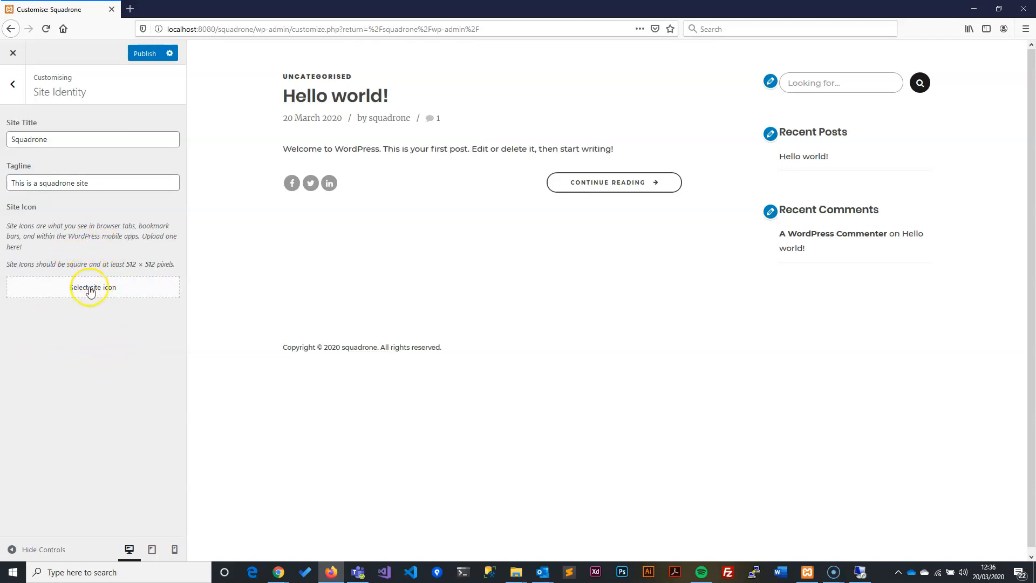
{"action": "mouse_move", "coordinate": [52, 350]}
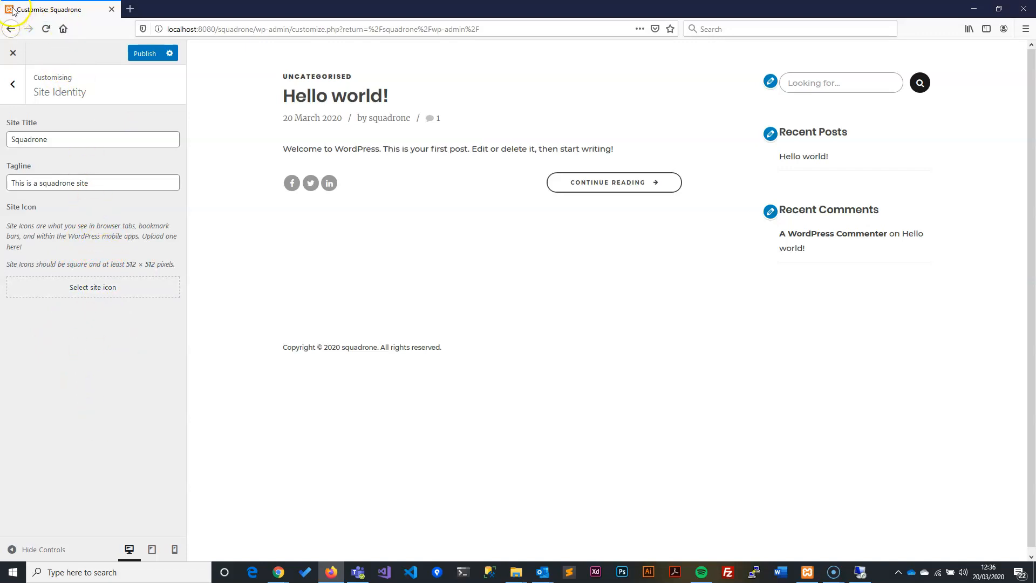
{"action": "mouse_move", "coordinate": [150, 379]}
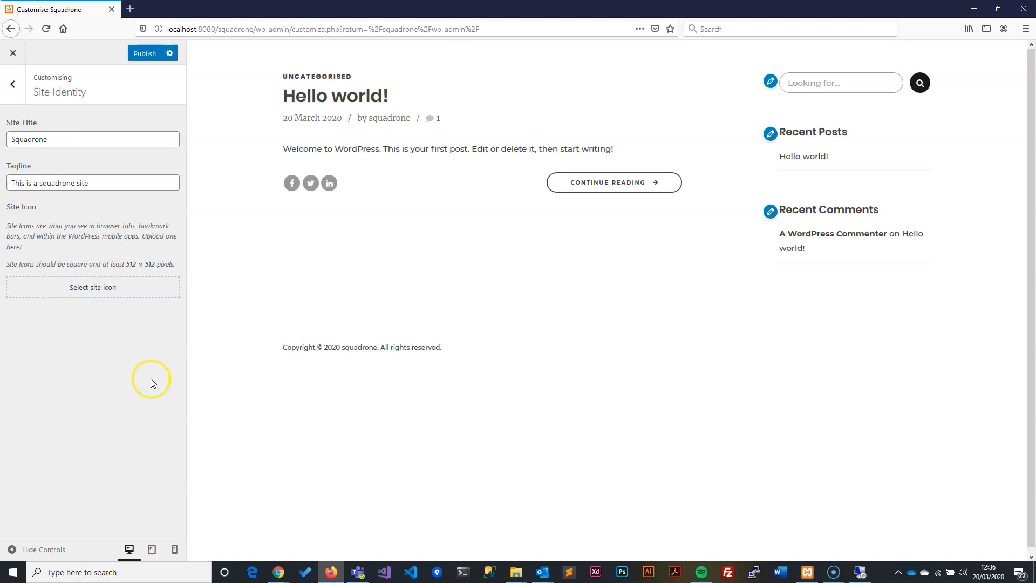
{"action": "mouse_move", "coordinate": [119, 341]}
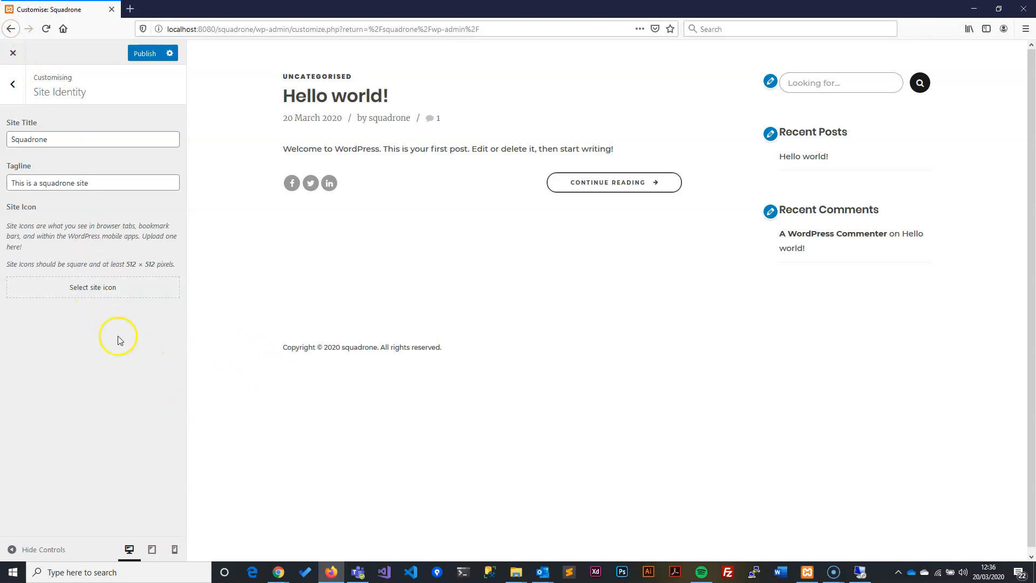
{"action": "mouse_move", "coordinate": [11, 16]}
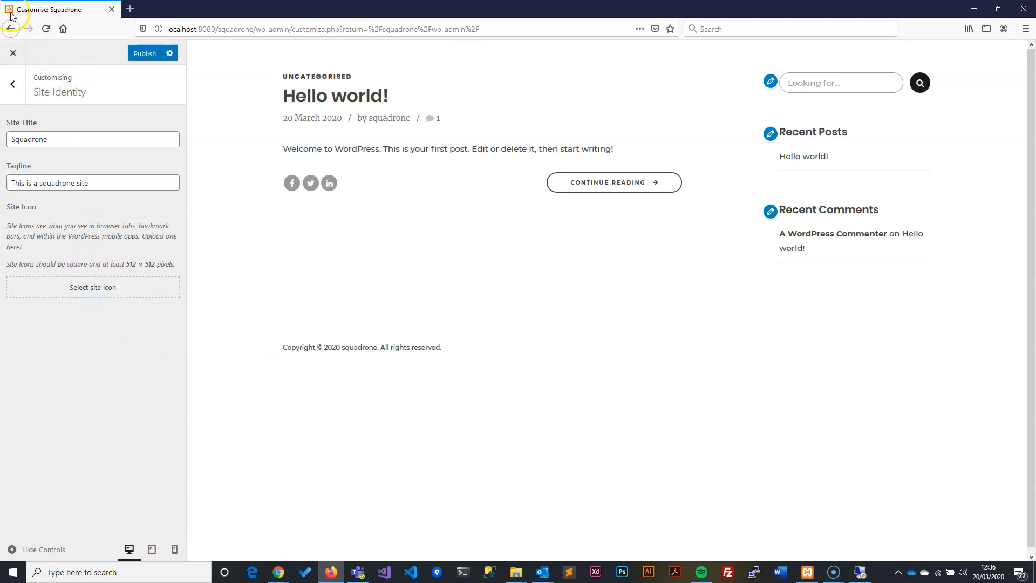
{"action": "left_click", "coordinate": [92, 287]}
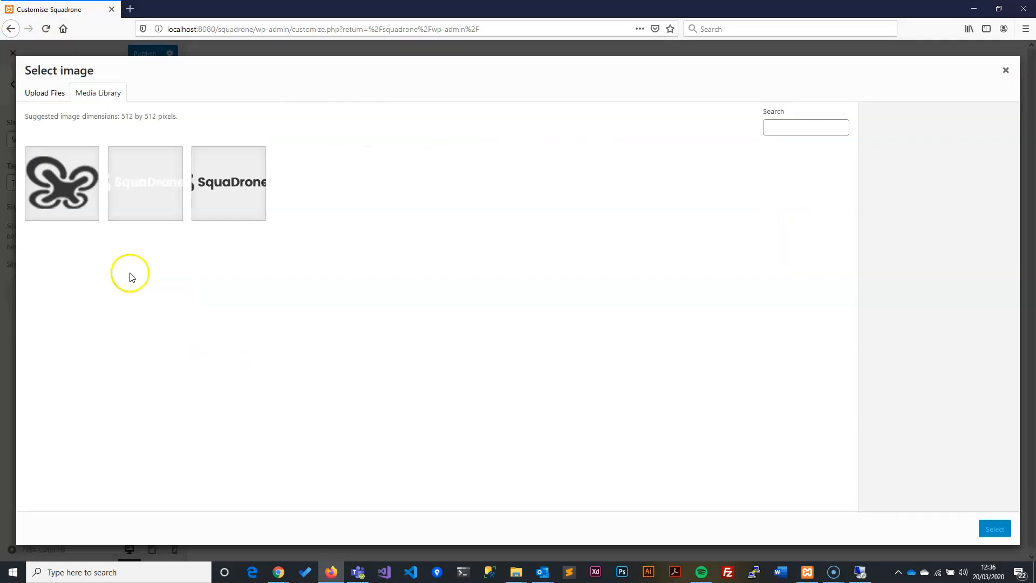
{"action": "left_click", "coordinate": [61, 183]}
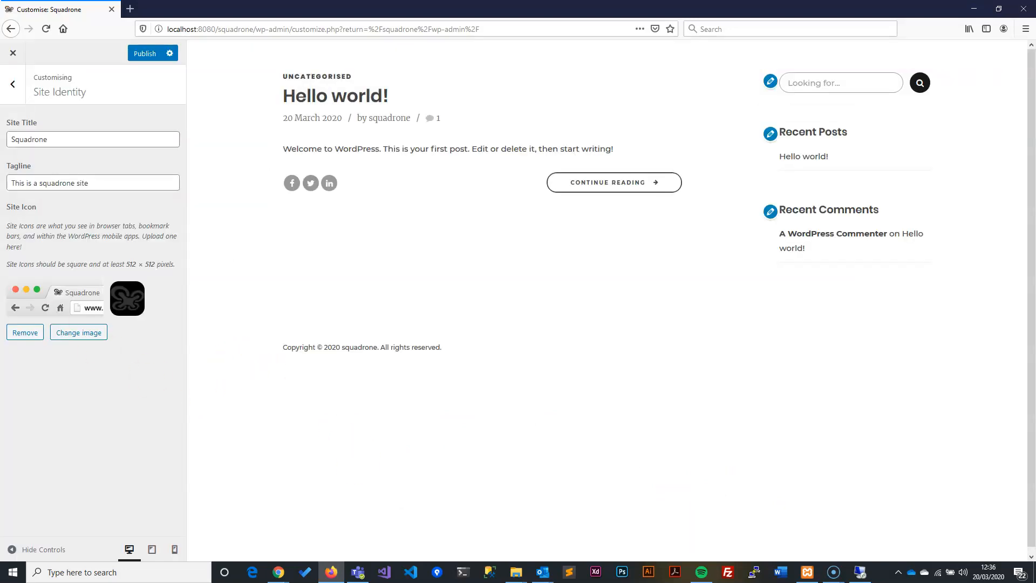
{"action": "mouse_move", "coordinate": [16, 13]}
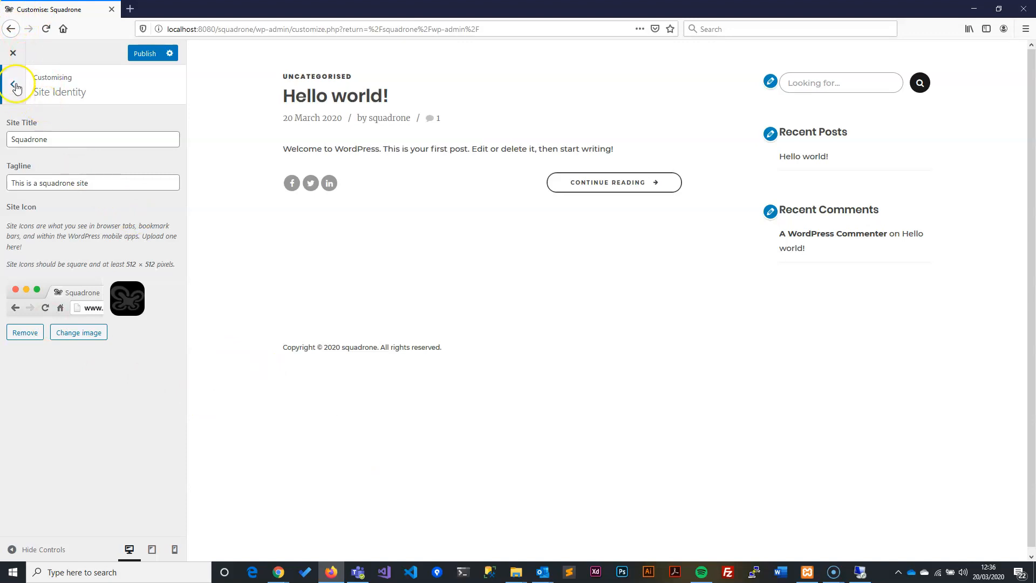
Publish the site icon change and open the Header and Footer section
{"action": "left_click", "coordinate": [15, 86]}
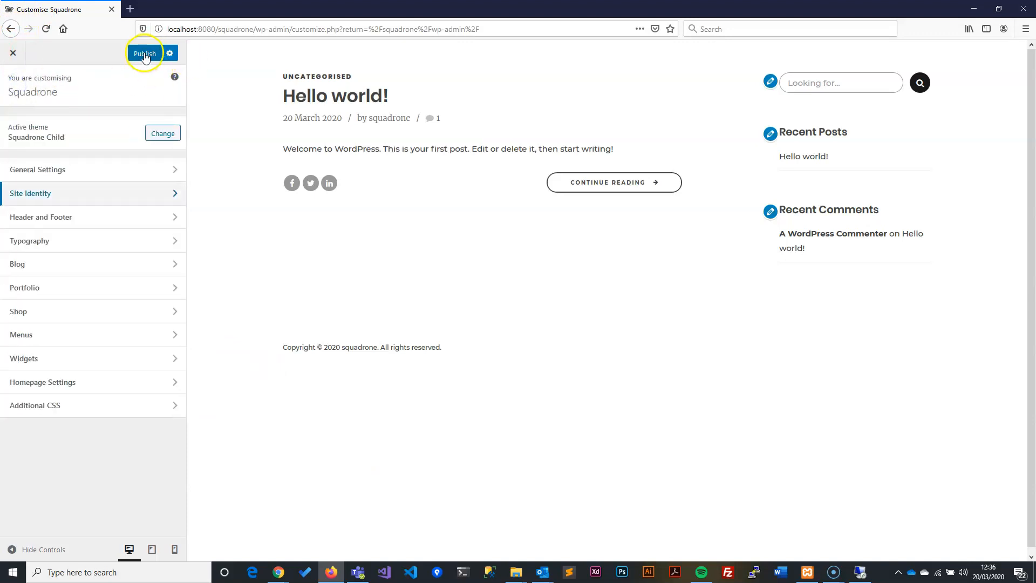
{"action": "left_click", "coordinate": [144, 53]}
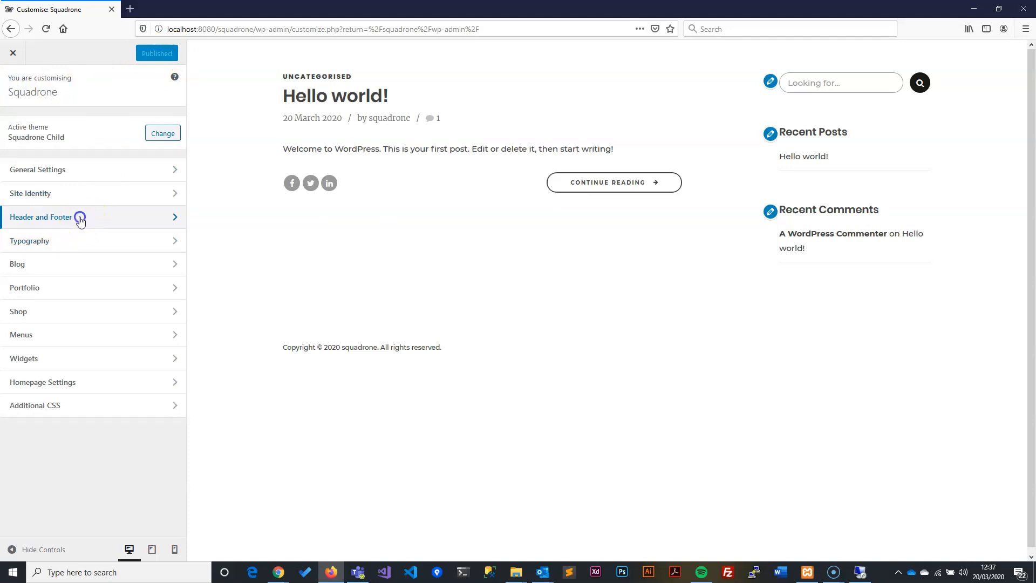
{"action": "left_click", "coordinate": [41, 217]}
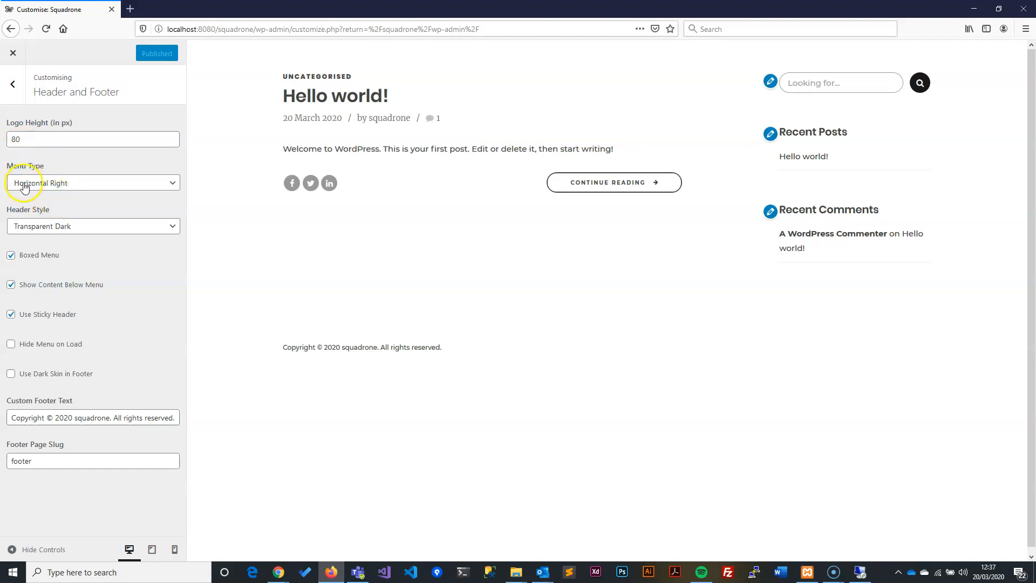
{"action": "mouse_move", "coordinate": [62, 187]}
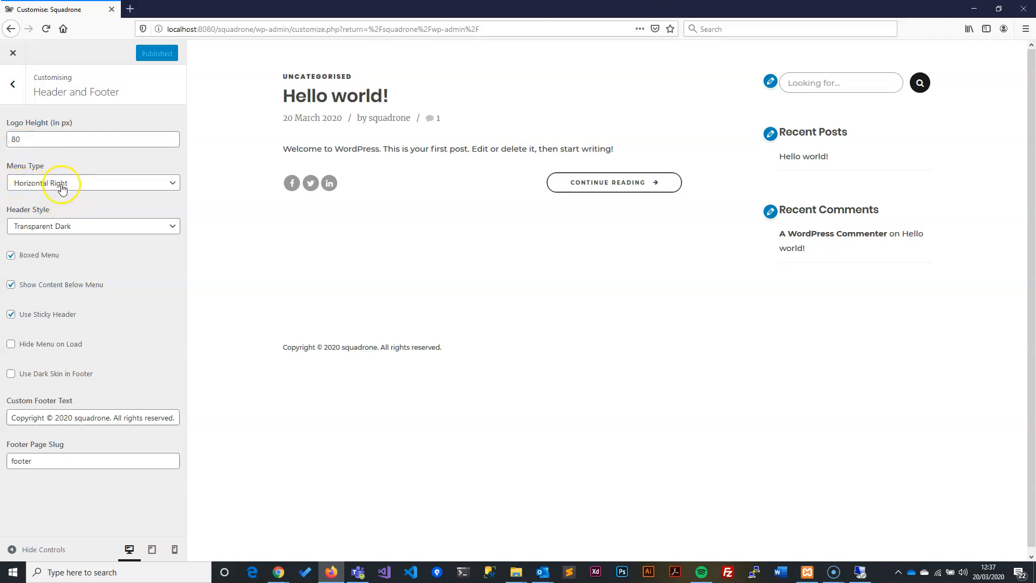
{"action": "mouse_move", "coordinate": [76, 234]}
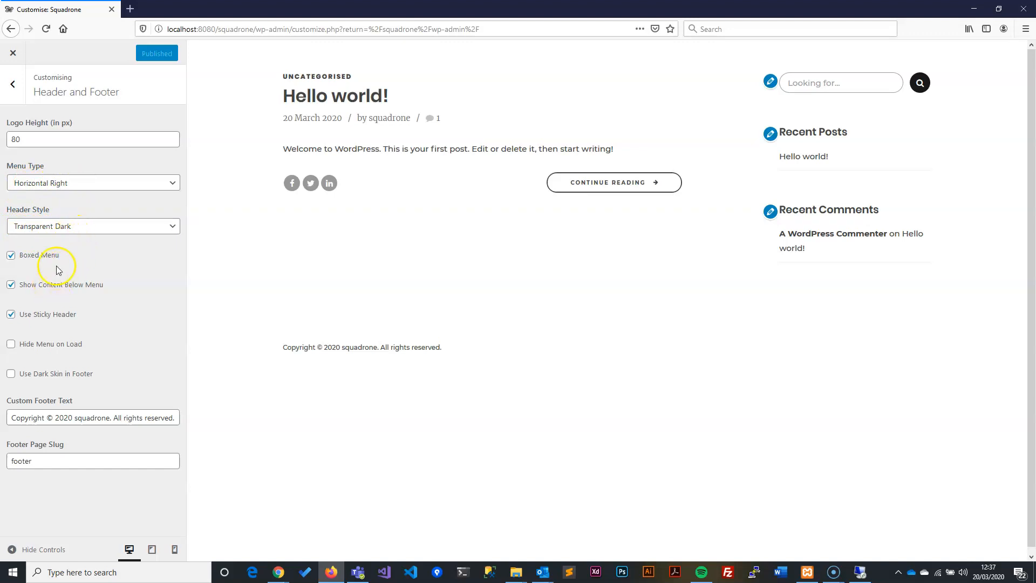
{"action": "mouse_move", "coordinate": [33, 265]}
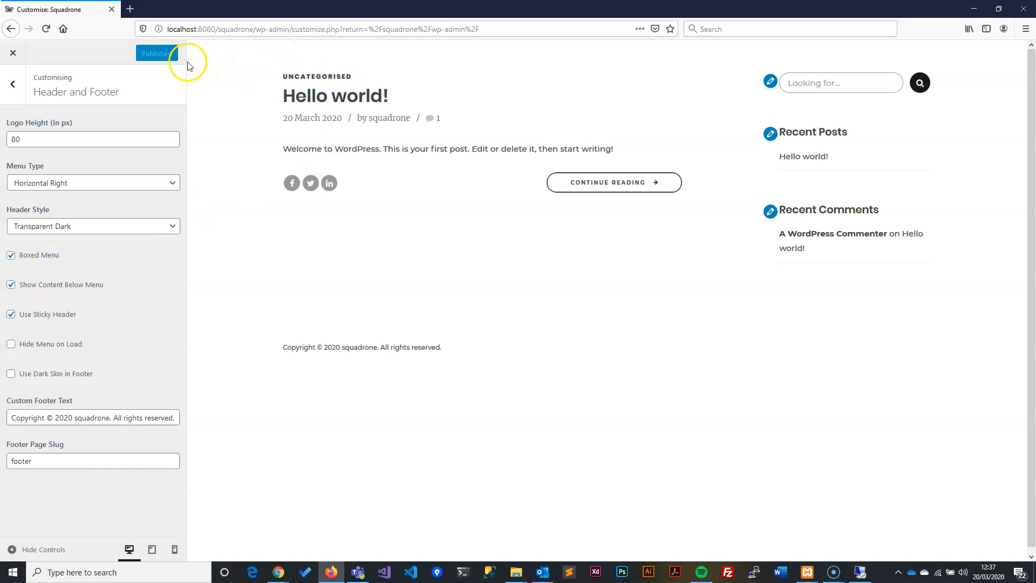
{"action": "left_click", "coordinate": [156, 52]}
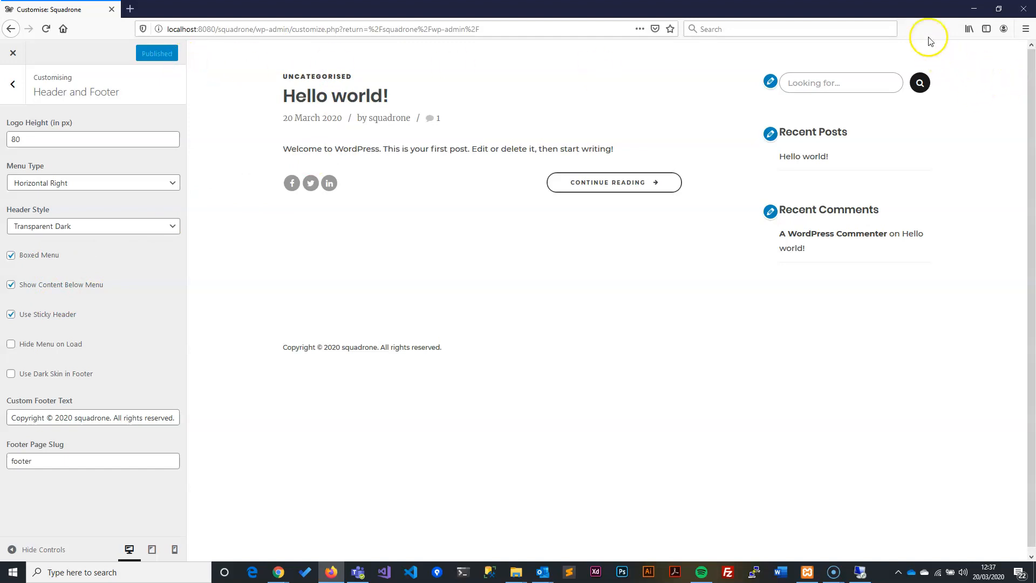
{"action": "mouse_move", "coordinate": [862, 285]}
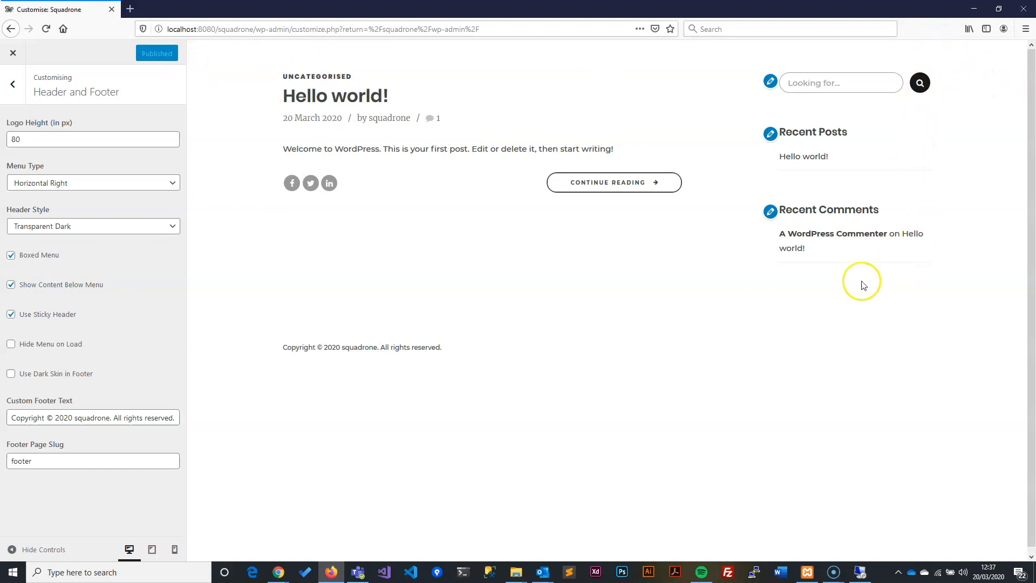
{"action": "mouse_move", "coordinate": [283, 98]}
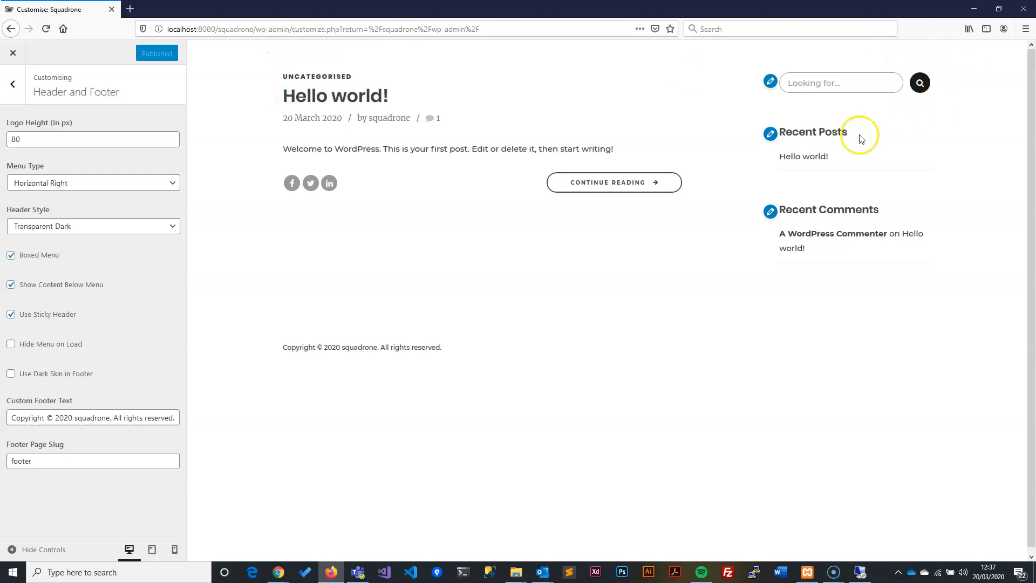
{"action": "mouse_move", "coordinate": [38, 320]}
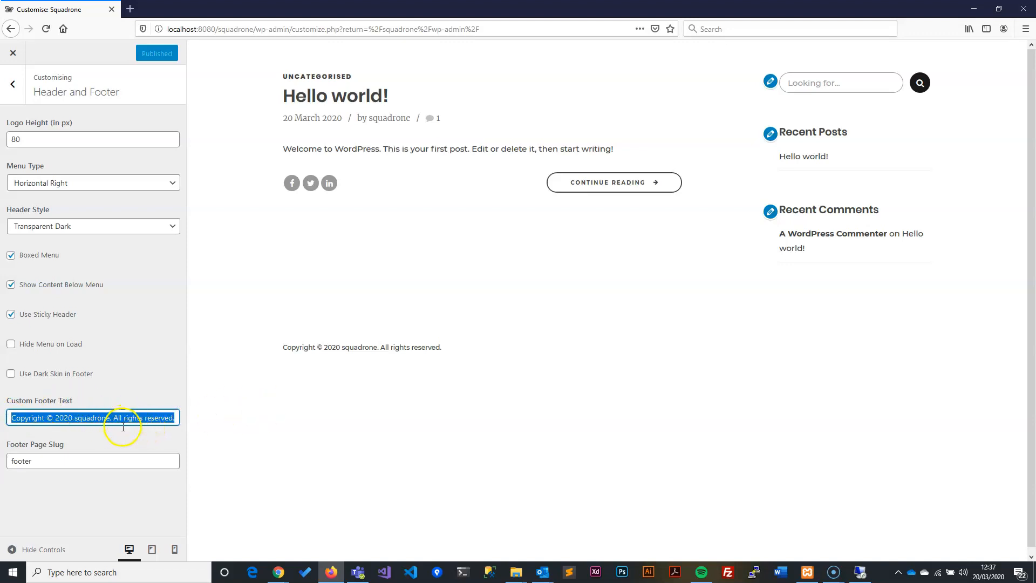
{"action": "left_click", "coordinate": [92, 460]}
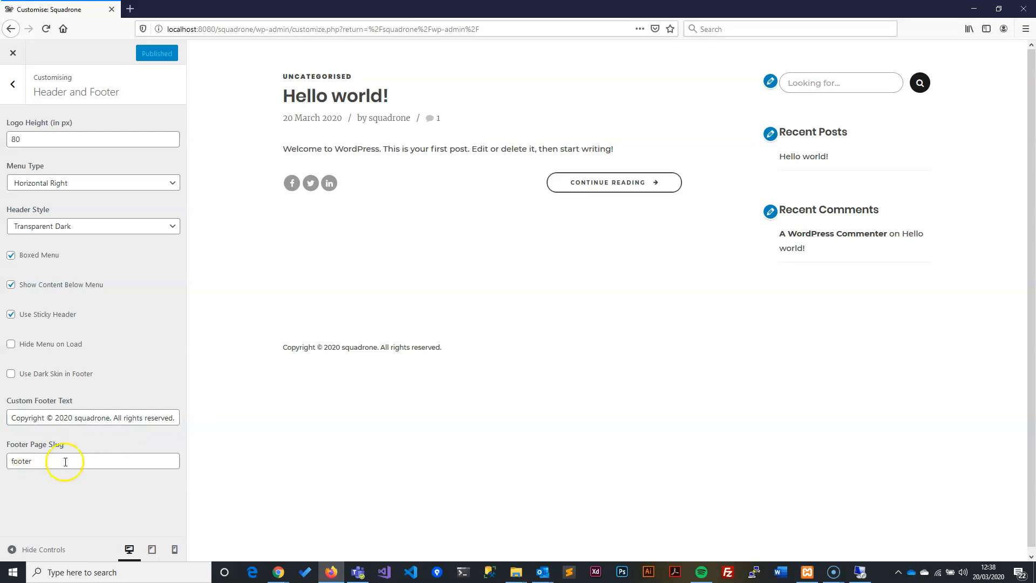
{"action": "mouse_move", "coordinate": [48, 451]}
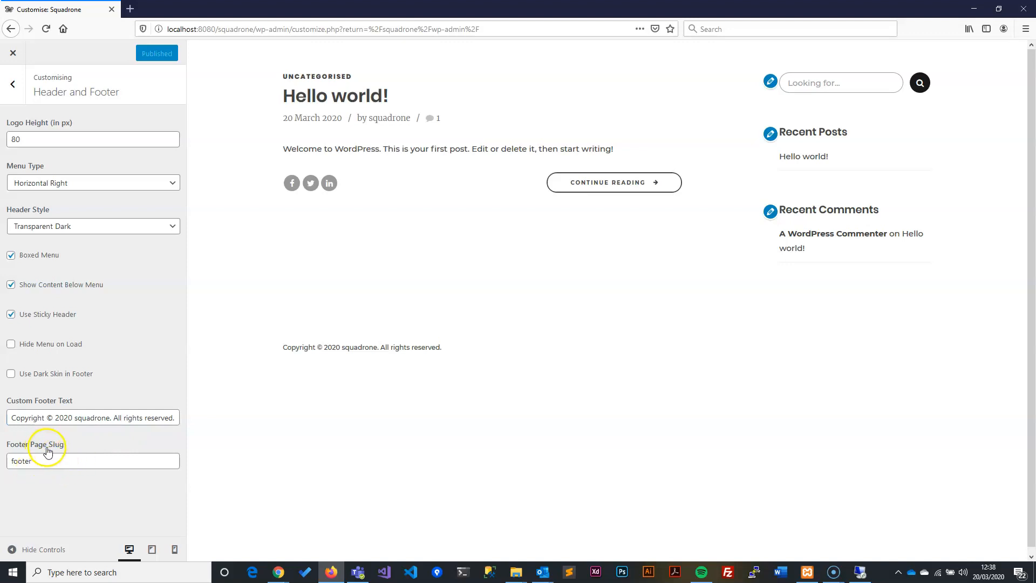
{"action": "mouse_move", "coordinate": [264, 473]}
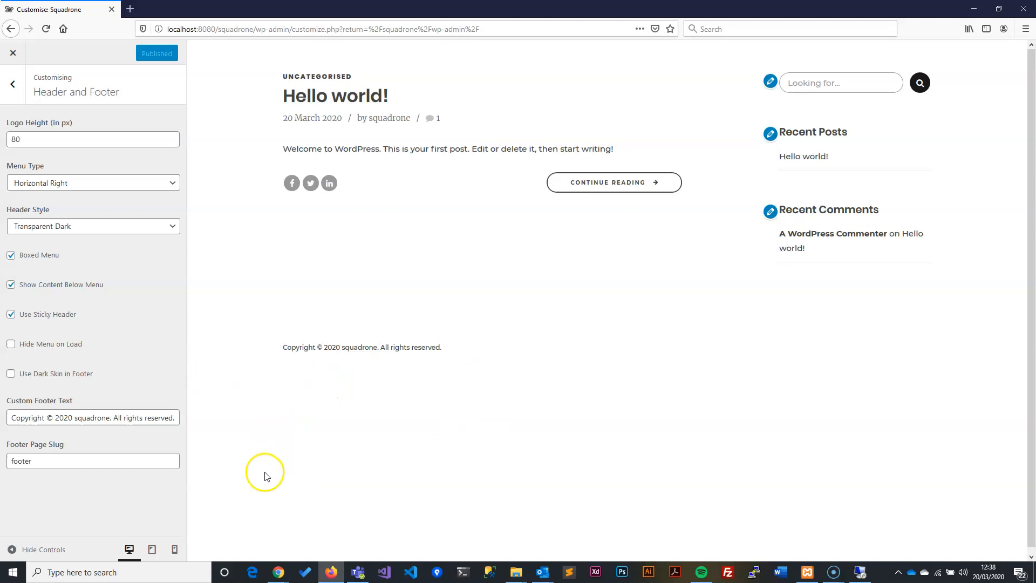
{"action": "mouse_move", "coordinate": [73, 529]}
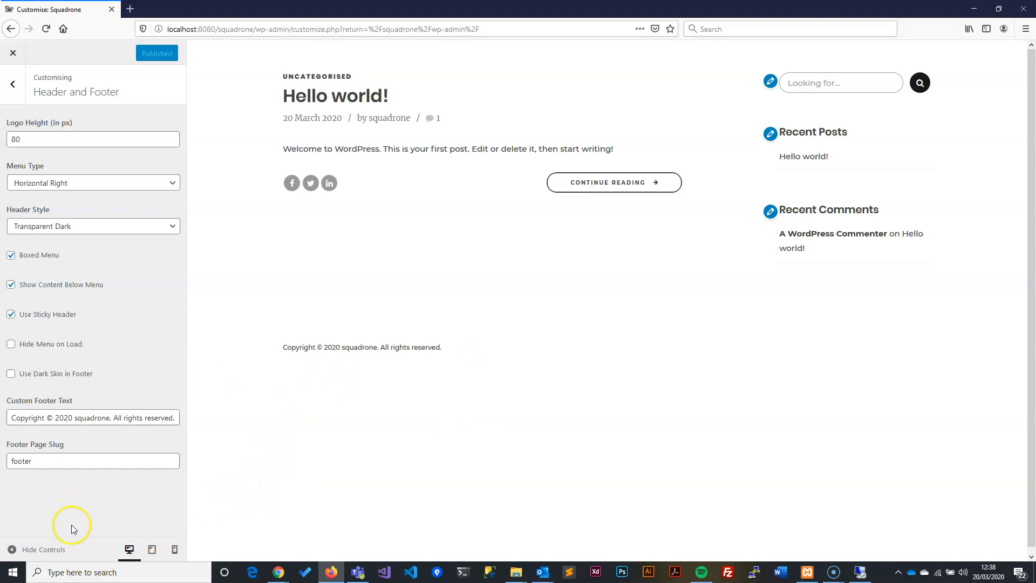
{"action": "mouse_move", "coordinate": [89, 477]}
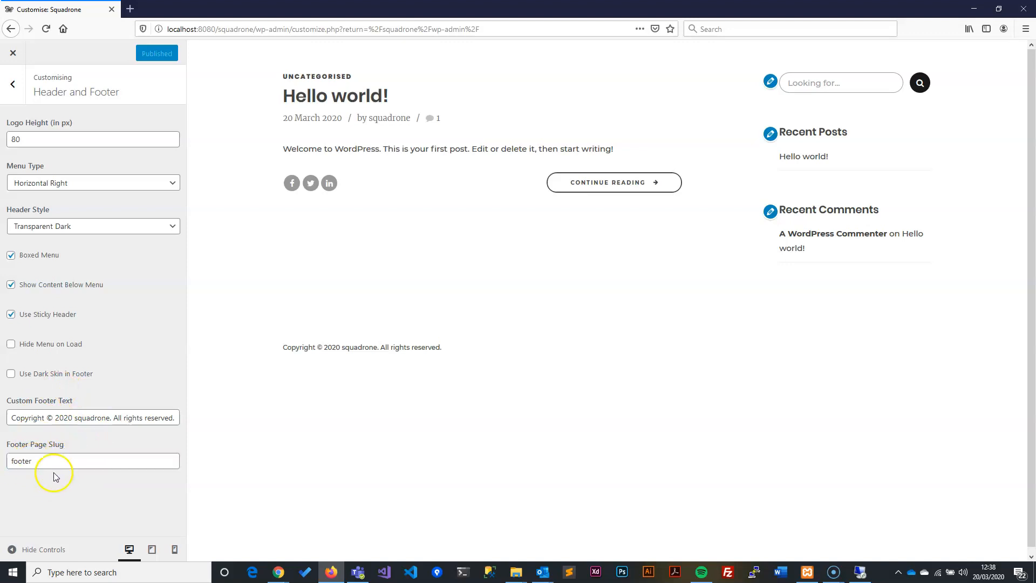
{"action": "double_click", "coordinate": [21, 460]}
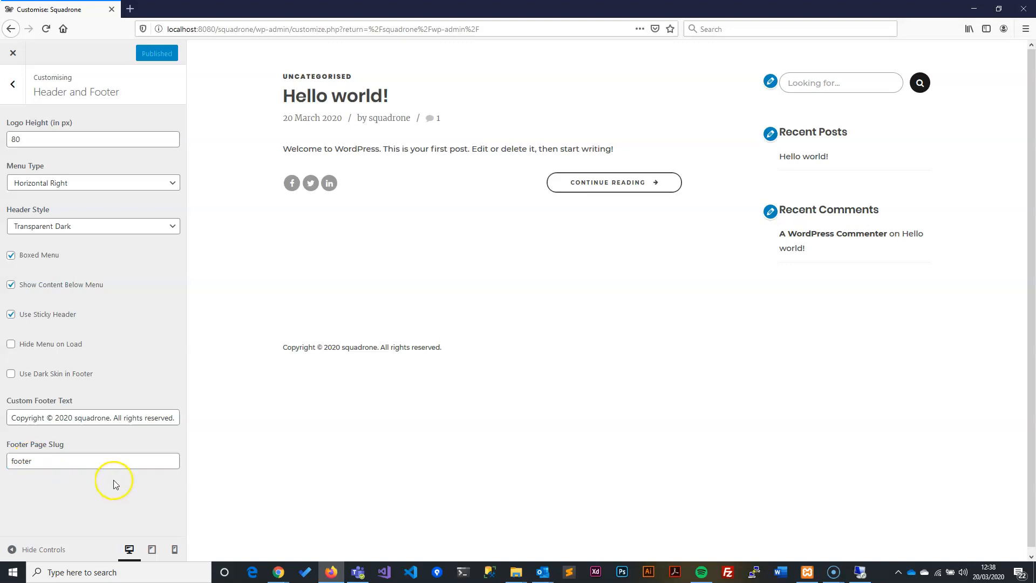
{"action": "mouse_move", "coordinate": [114, 495]}
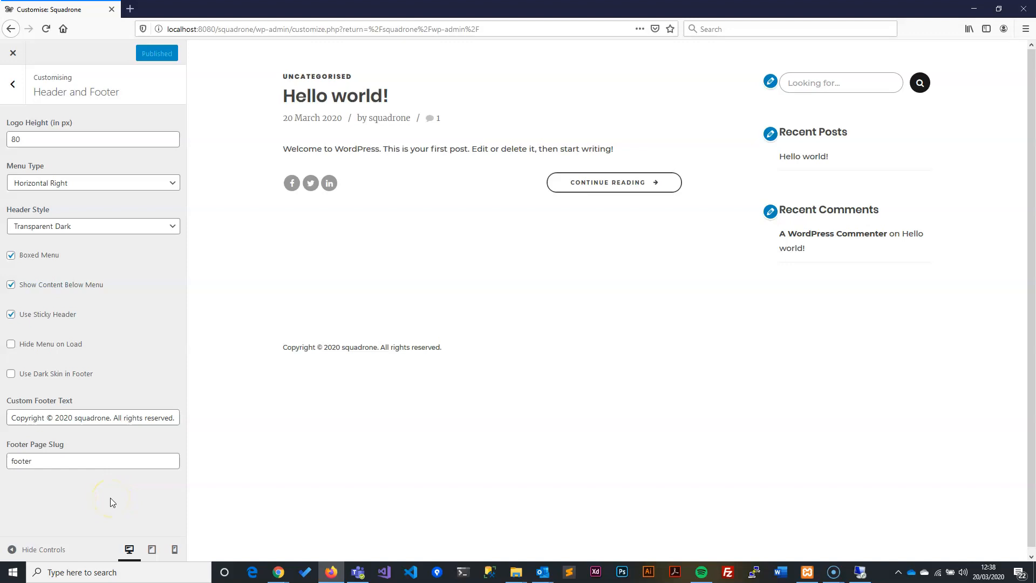
{"action": "mouse_move", "coordinate": [108, 553]}
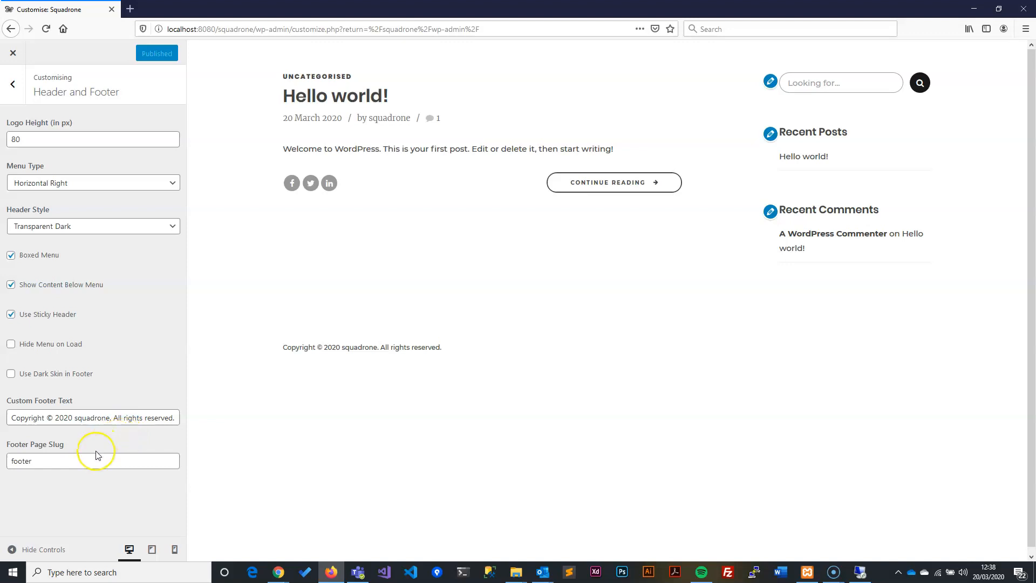
{"action": "mouse_move", "coordinate": [103, 446]}
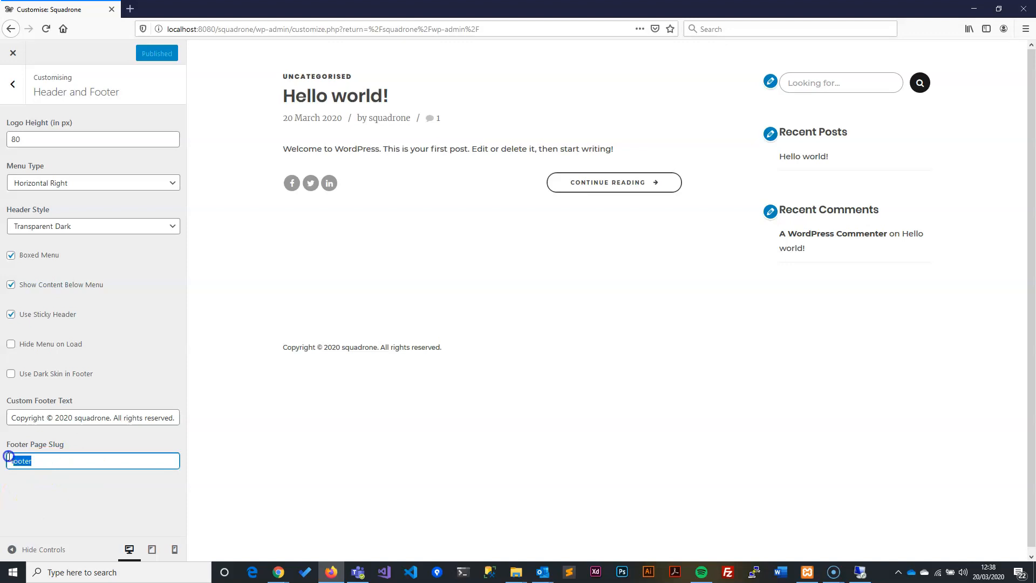
Review the Typography fonts (Montserrat, Poppins, Merriweather) and return to the section list
{"action": "left_click", "coordinate": [12, 84]}
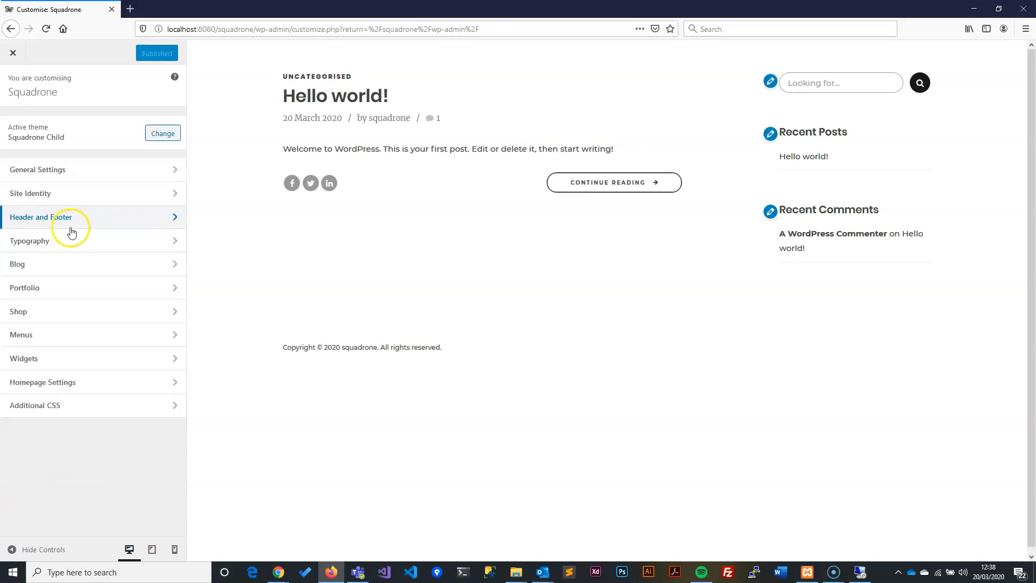
{"action": "mouse_move", "coordinate": [58, 247]}
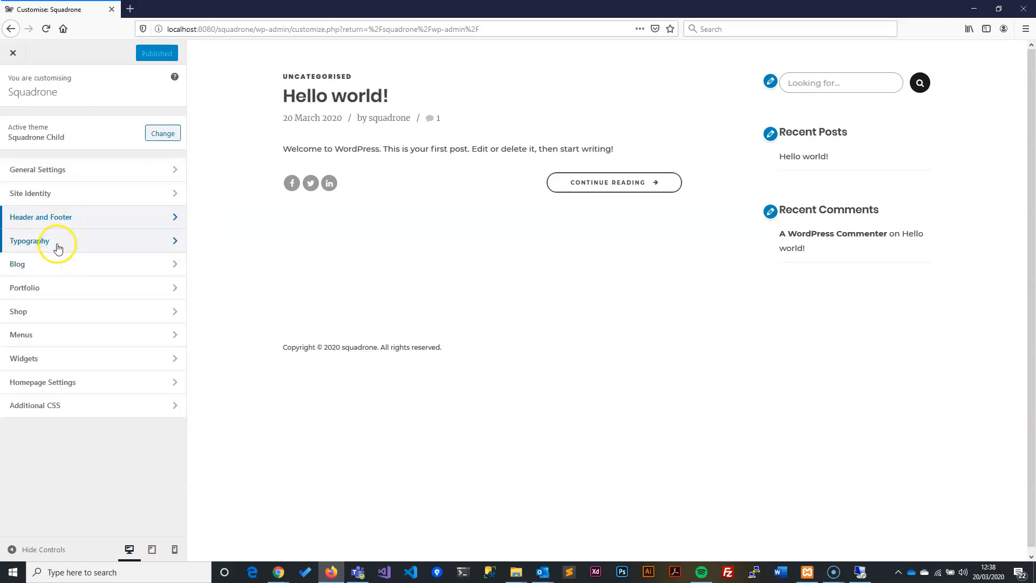
{"action": "left_click", "coordinate": [39, 241]}
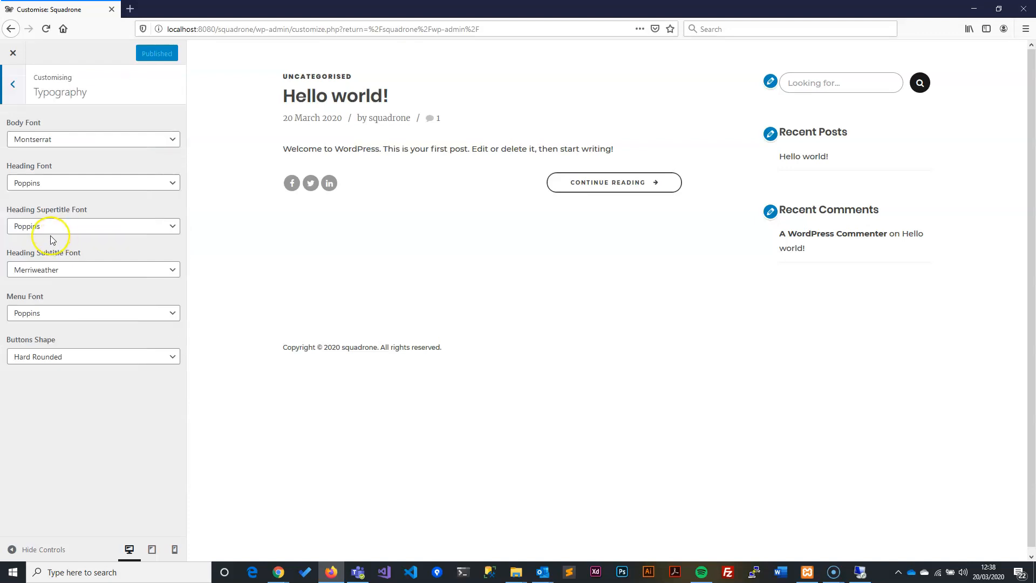
{"action": "mouse_move", "coordinate": [58, 154]}
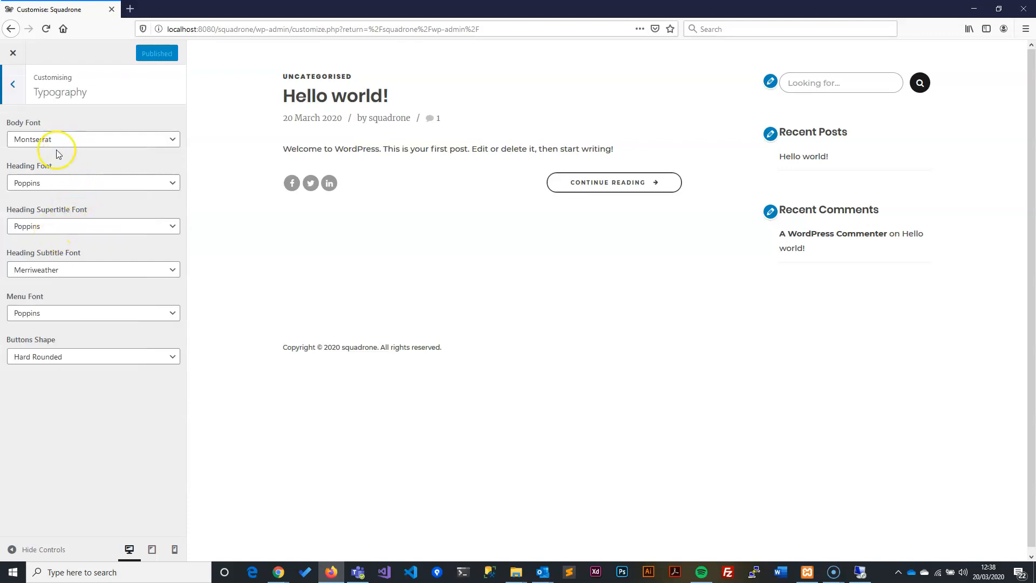
{"action": "mouse_move", "coordinate": [57, 385]}
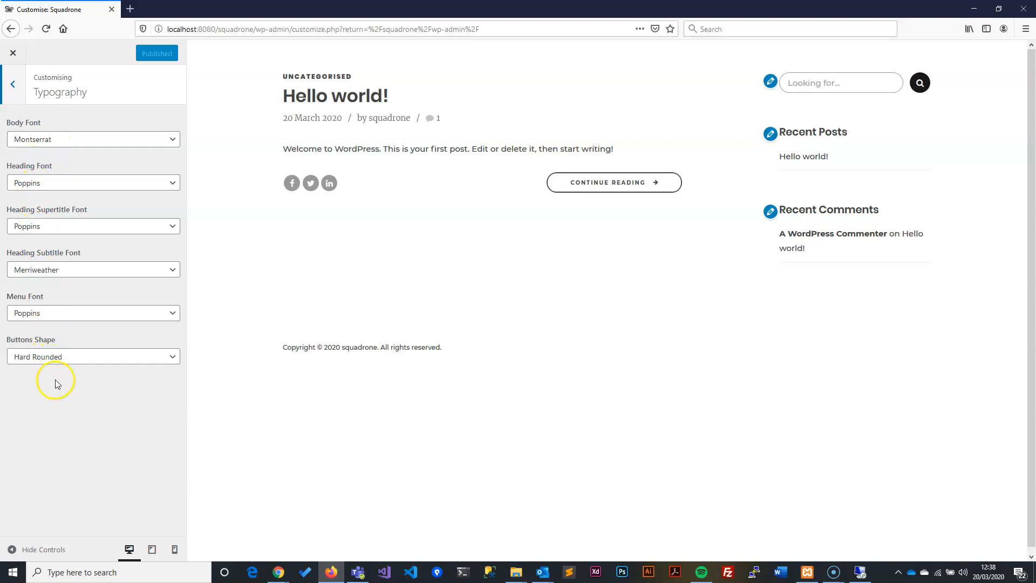
{"action": "mouse_move", "coordinate": [64, 169]}
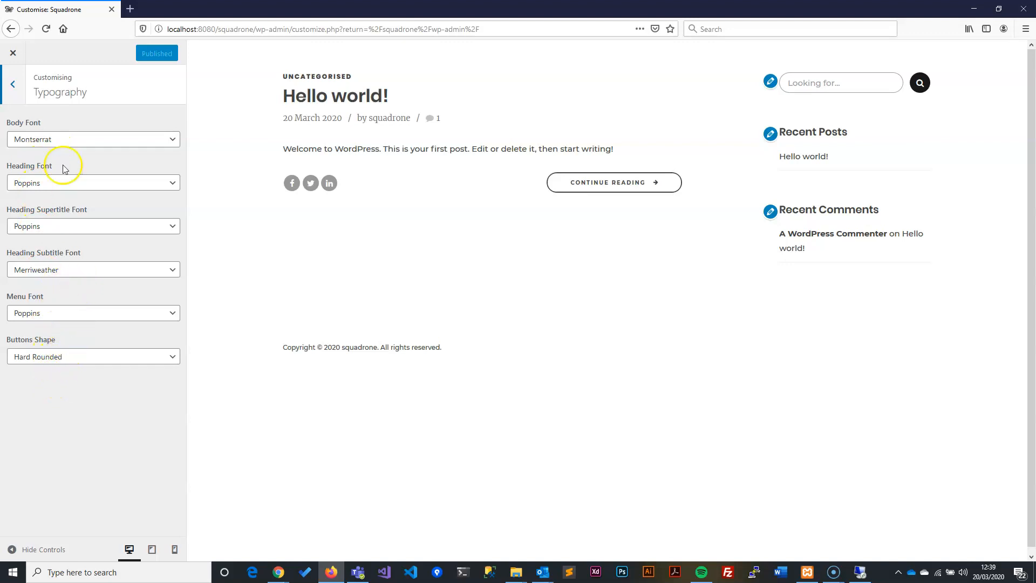
{"action": "mouse_move", "coordinate": [58, 173]}
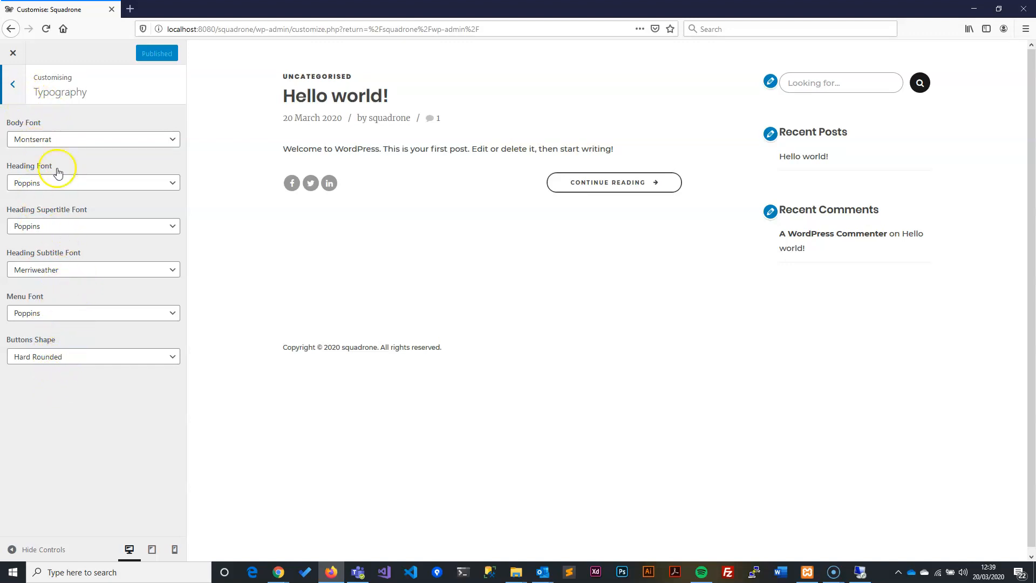
{"action": "left_click", "coordinate": [11, 84]}
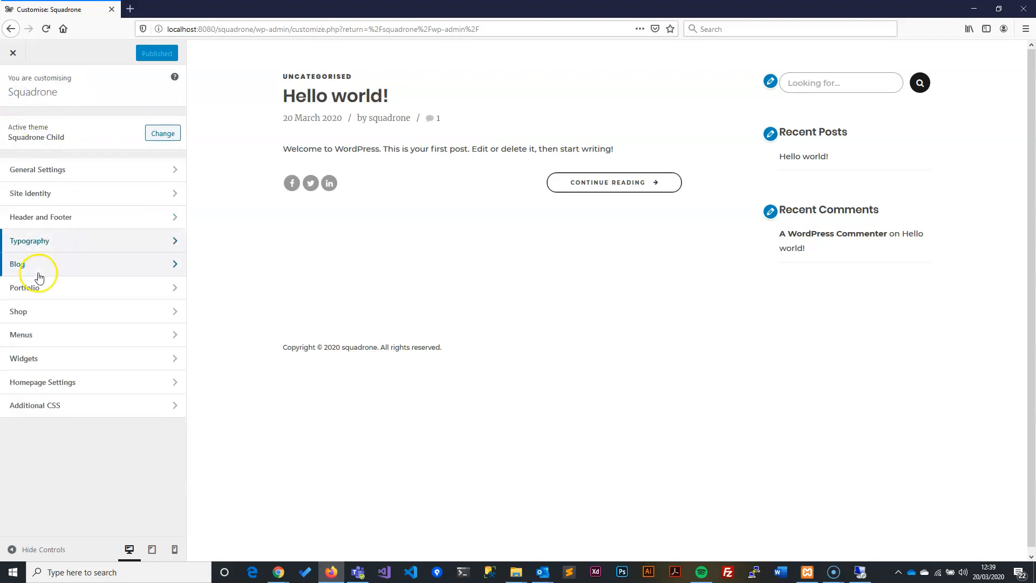
Look over the Blog sharing options without edits, then open Portfolio settings
{"action": "left_click", "coordinate": [17, 264]}
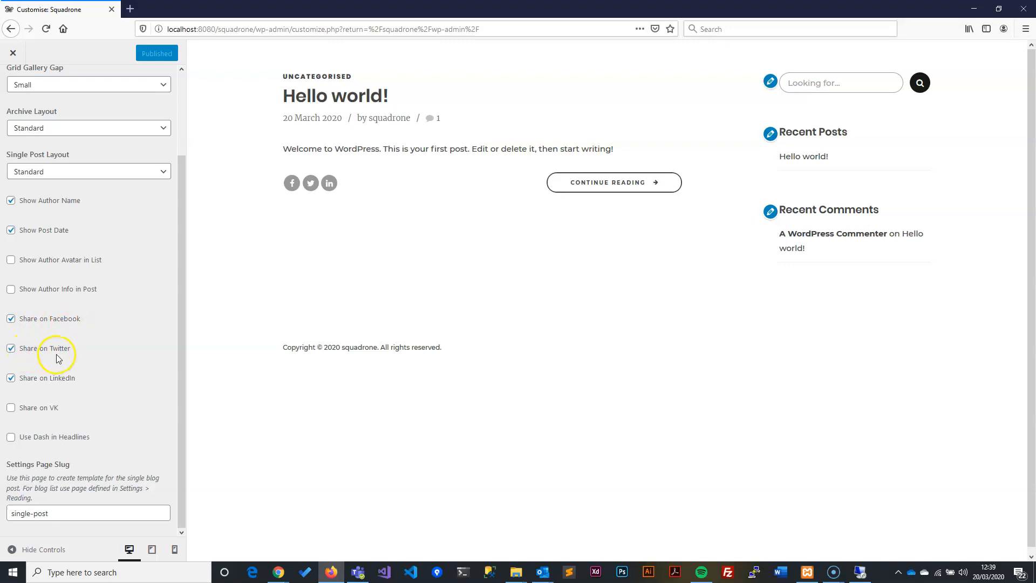
{"action": "mouse_move", "coordinate": [74, 388]}
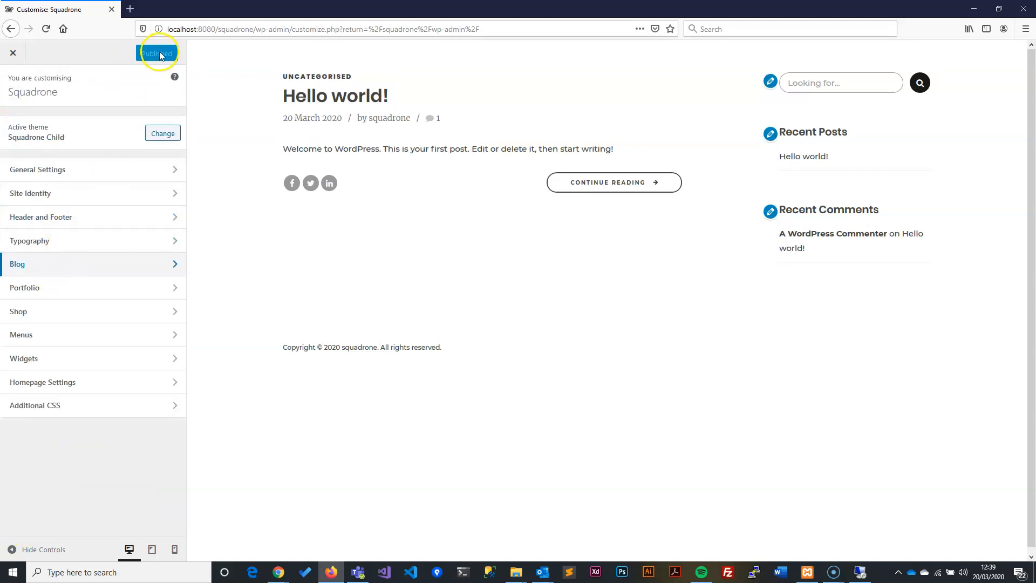
{"action": "left_click", "coordinate": [24, 288]}
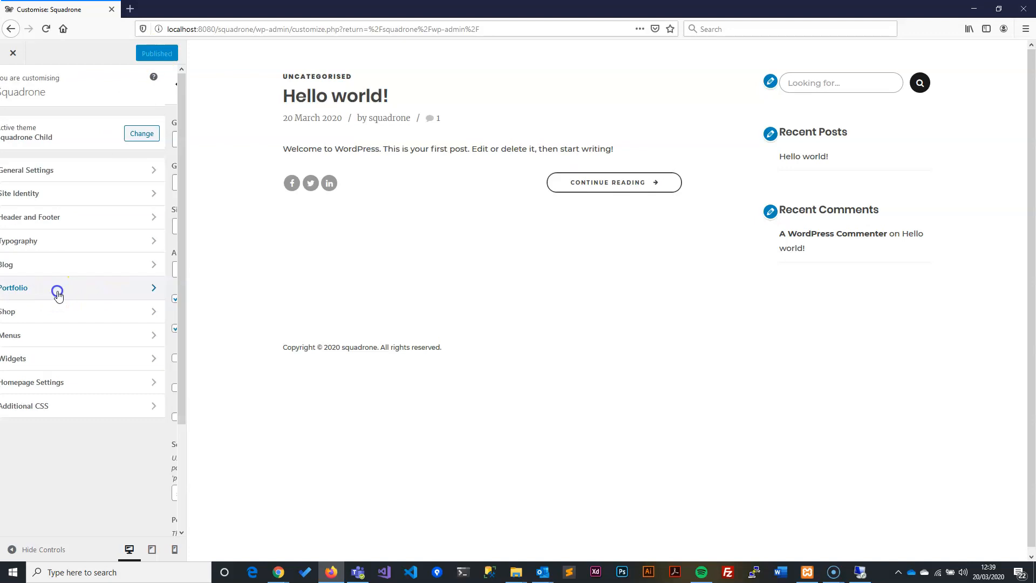
Enable Share on LinkedIn for portfolio items and publish the change
{"action": "left_click", "coordinate": [14, 287]}
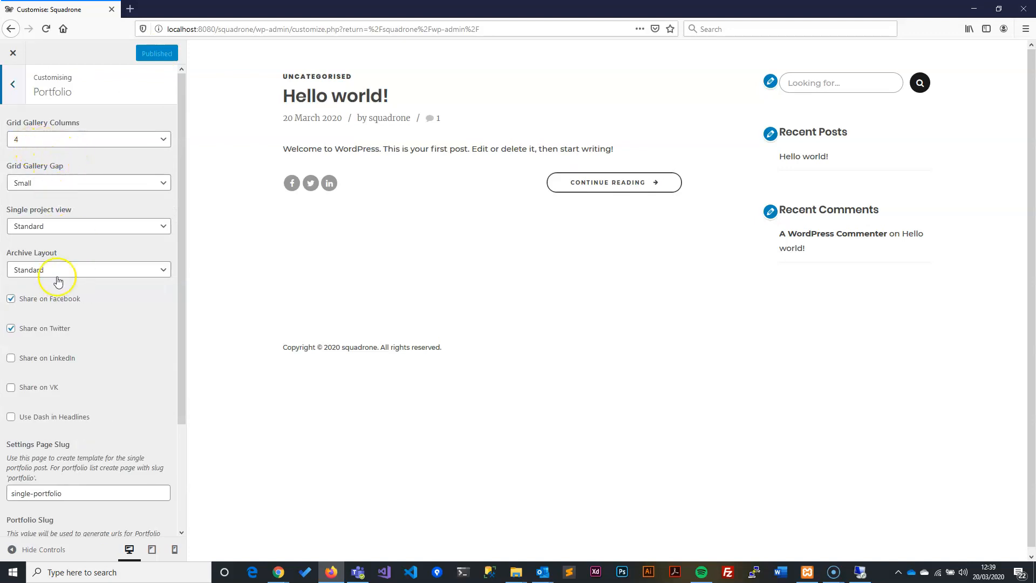
{"action": "mouse_move", "coordinate": [61, 217]}
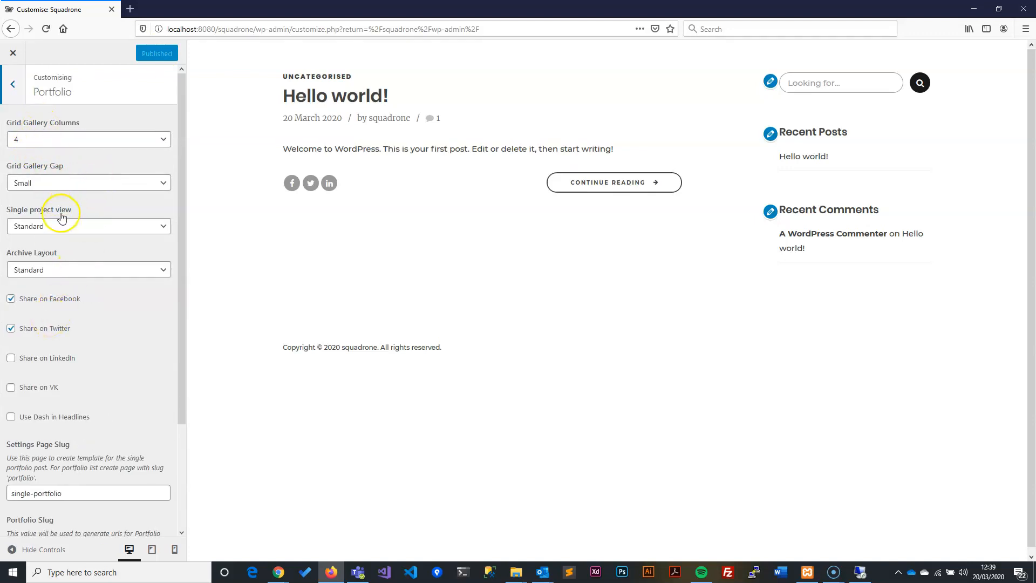
{"action": "mouse_move", "coordinate": [51, 194]}
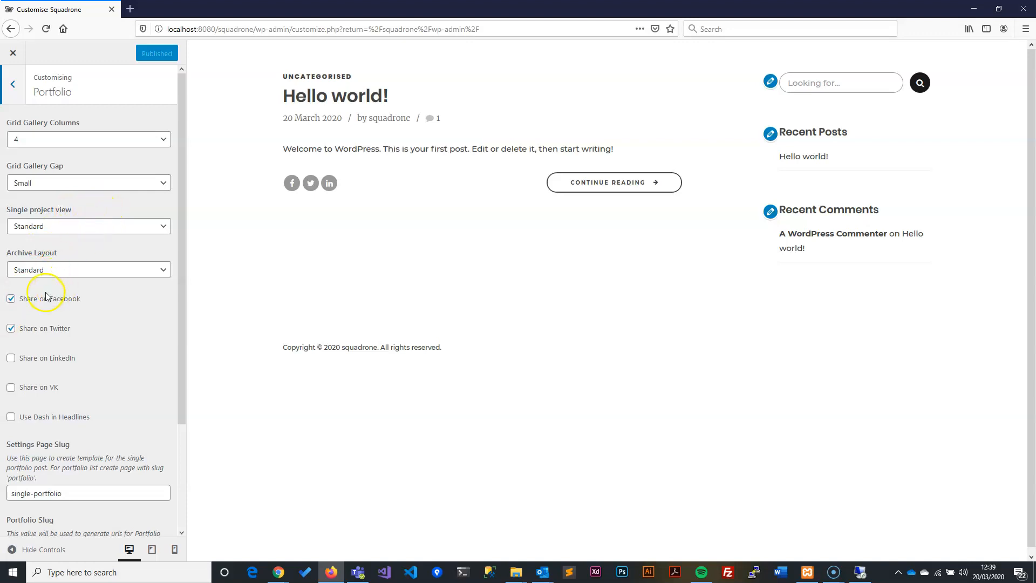
{"action": "mouse_move", "coordinate": [54, 302]}
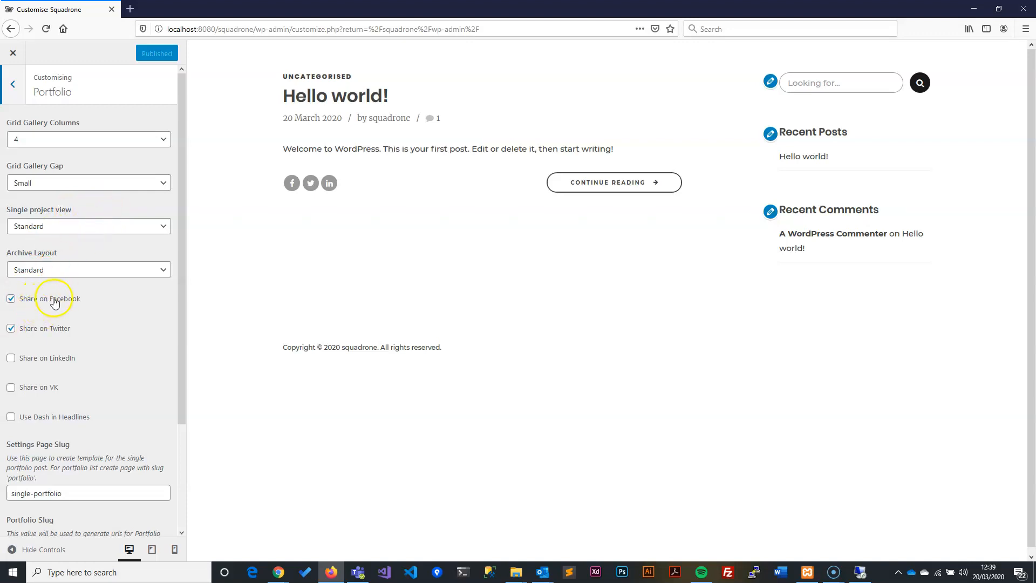
{"action": "mouse_move", "coordinate": [77, 321]}
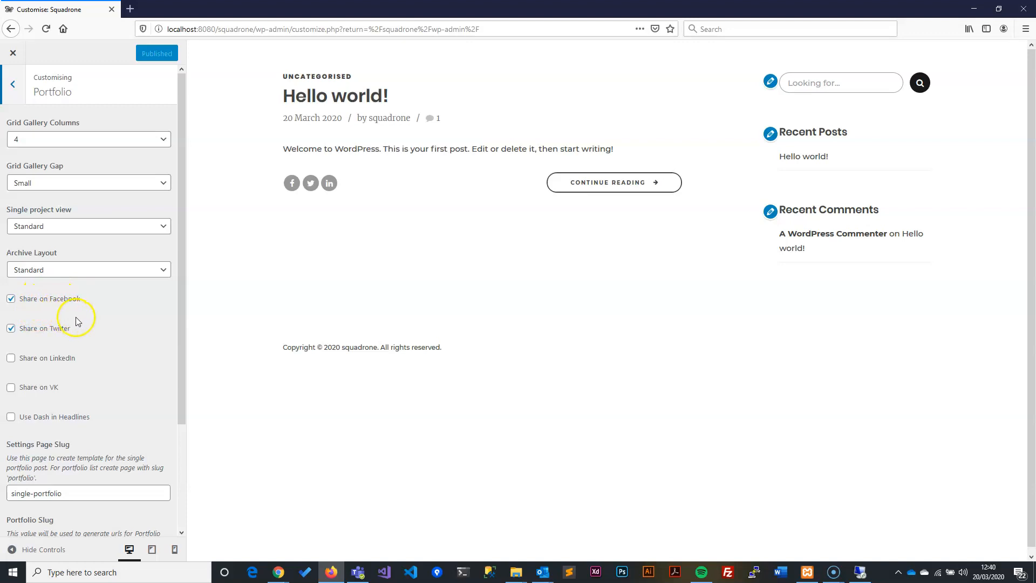
{"action": "mouse_move", "coordinate": [47, 328]}
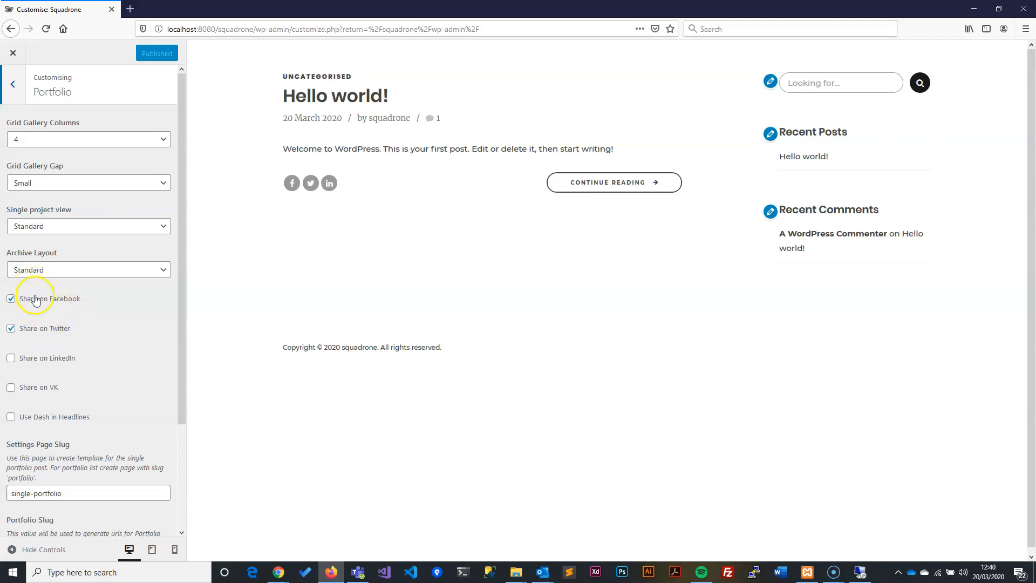
{"action": "left_click", "coordinate": [11, 357]}
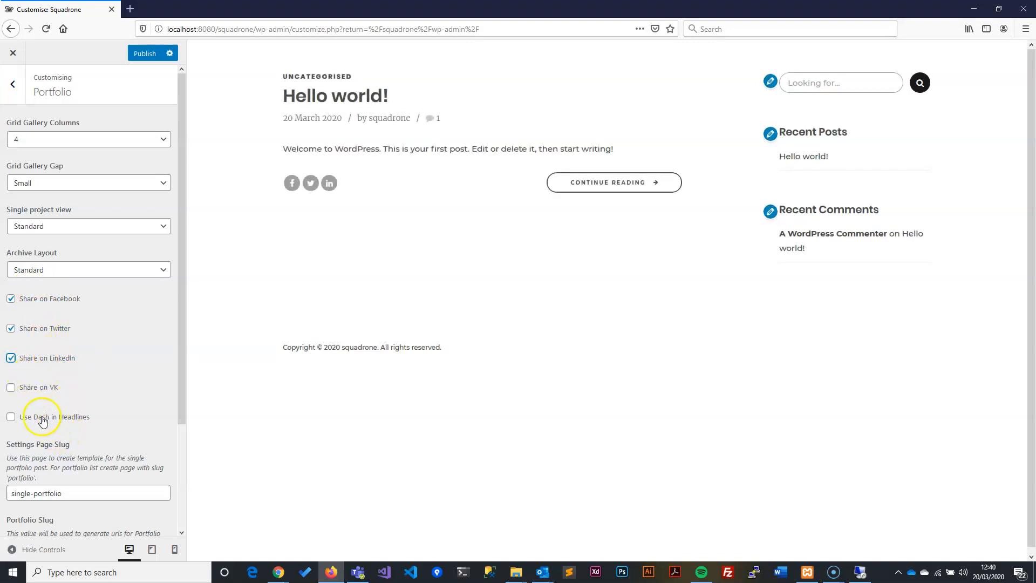
{"action": "scroll", "scroll_direction": "down", "scroll_amount": 3}
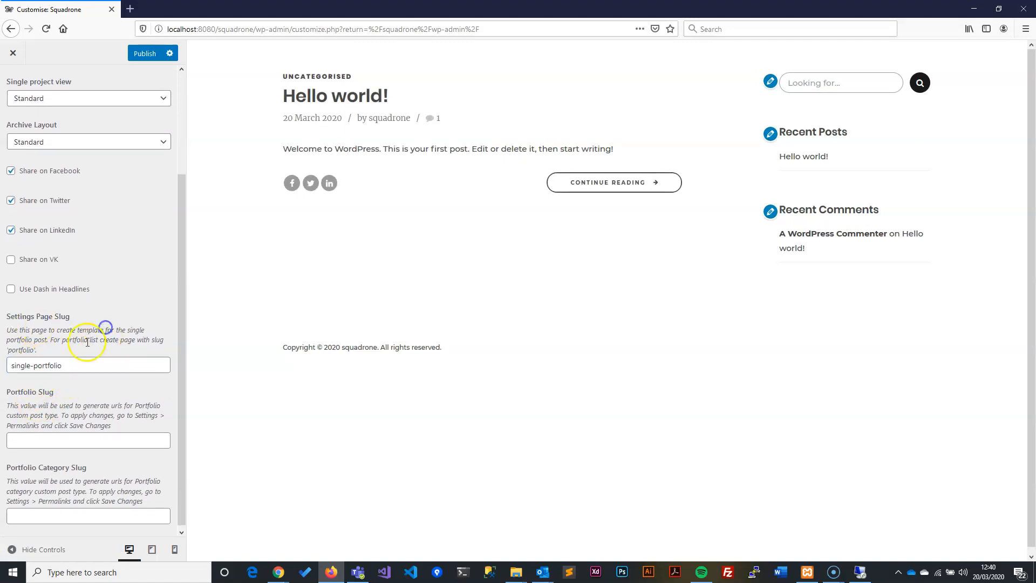
{"action": "triple_click", "coordinate": [86, 365]}
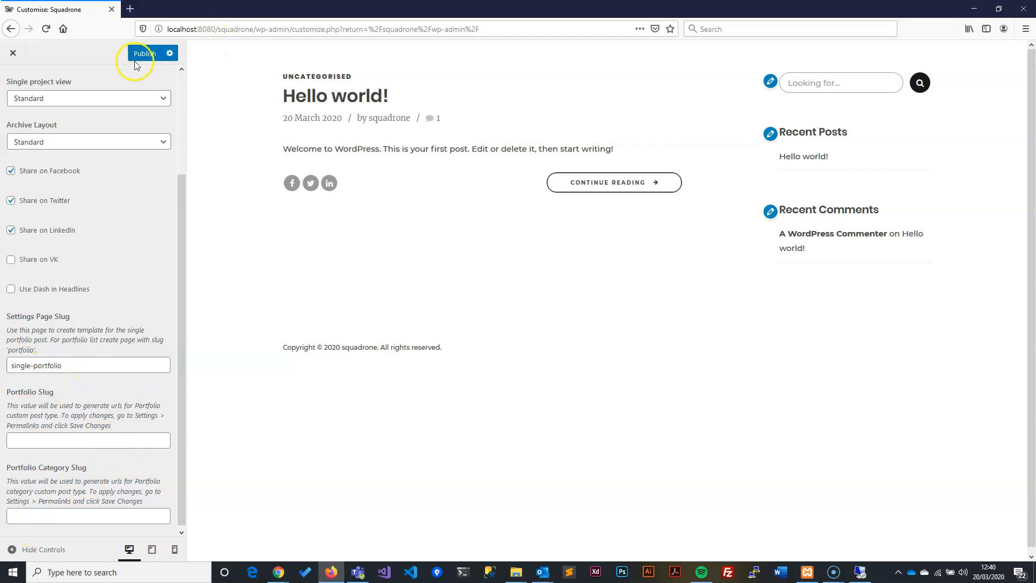
{"action": "left_click", "coordinate": [144, 52]}
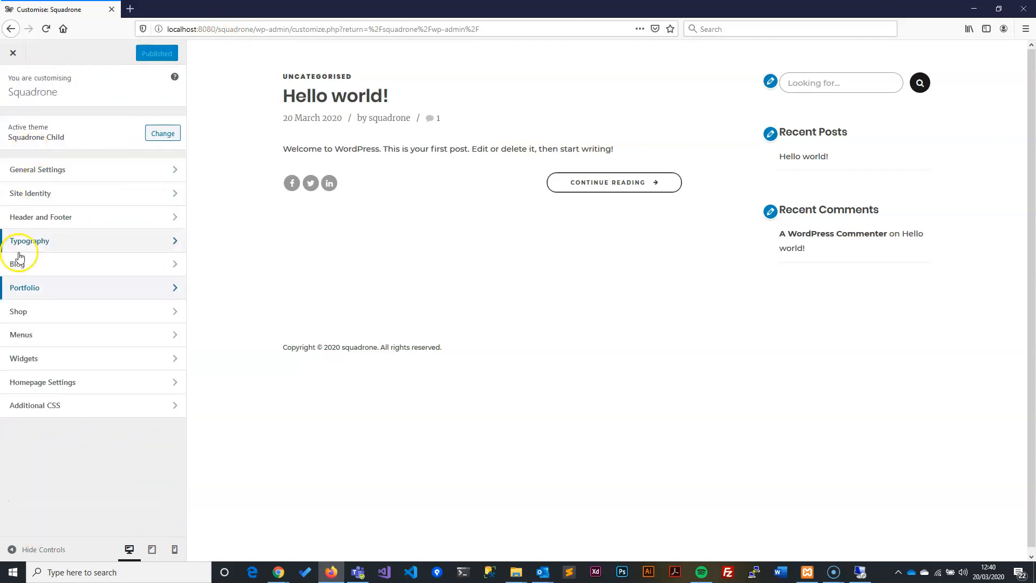
{"action": "mouse_move", "coordinate": [31, 330]}
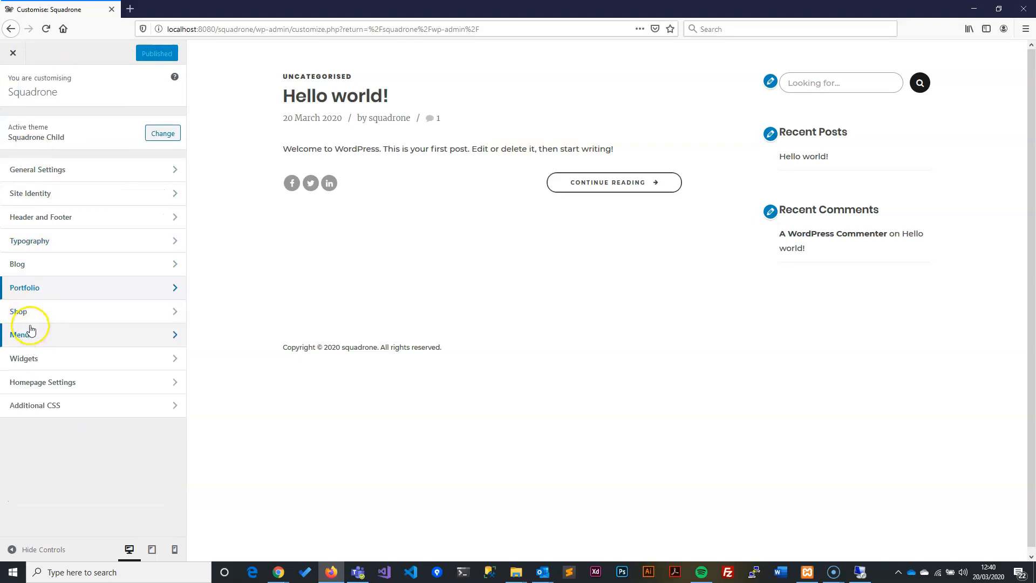
{"action": "mouse_move", "coordinate": [45, 325]}
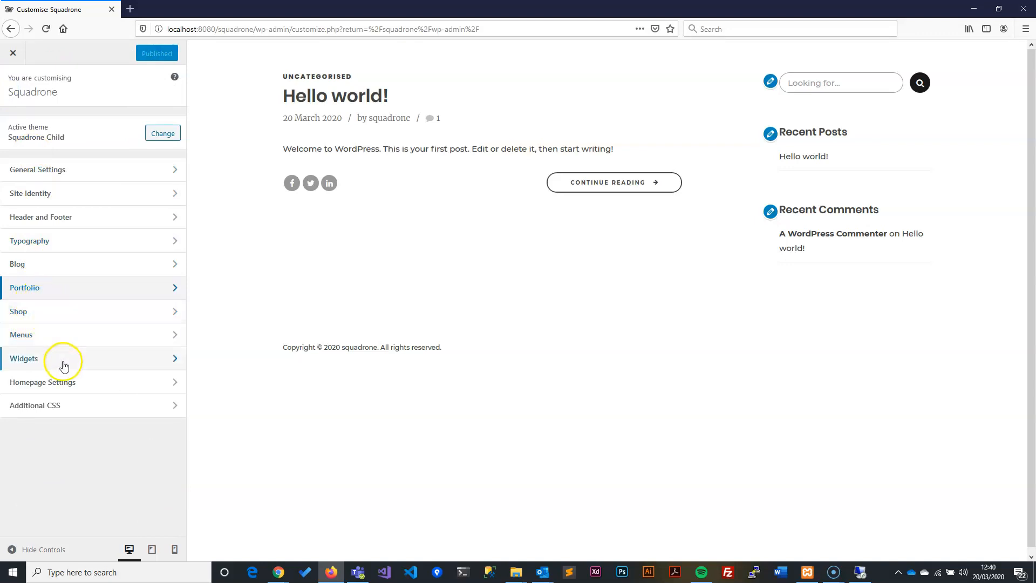
{"action": "left_click", "coordinate": [20, 335]}
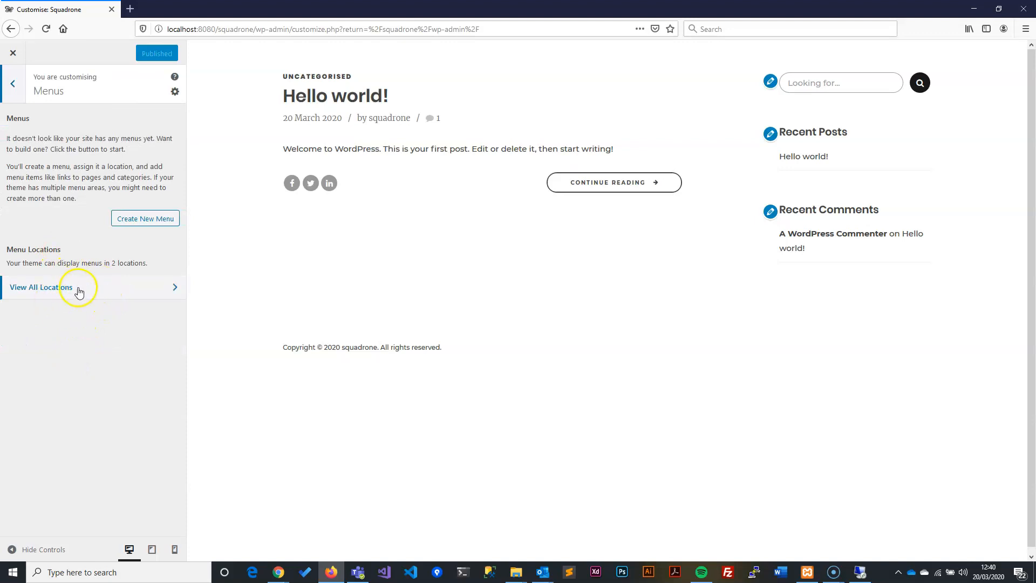
{"action": "left_click", "coordinate": [11, 83]}
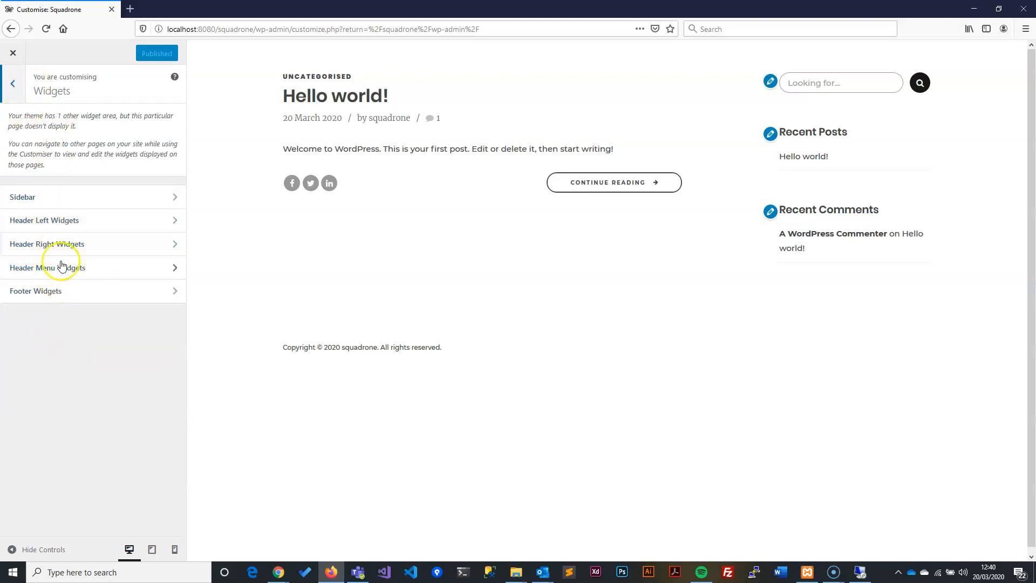
{"action": "left_click", "coordinate": [12, 82]}
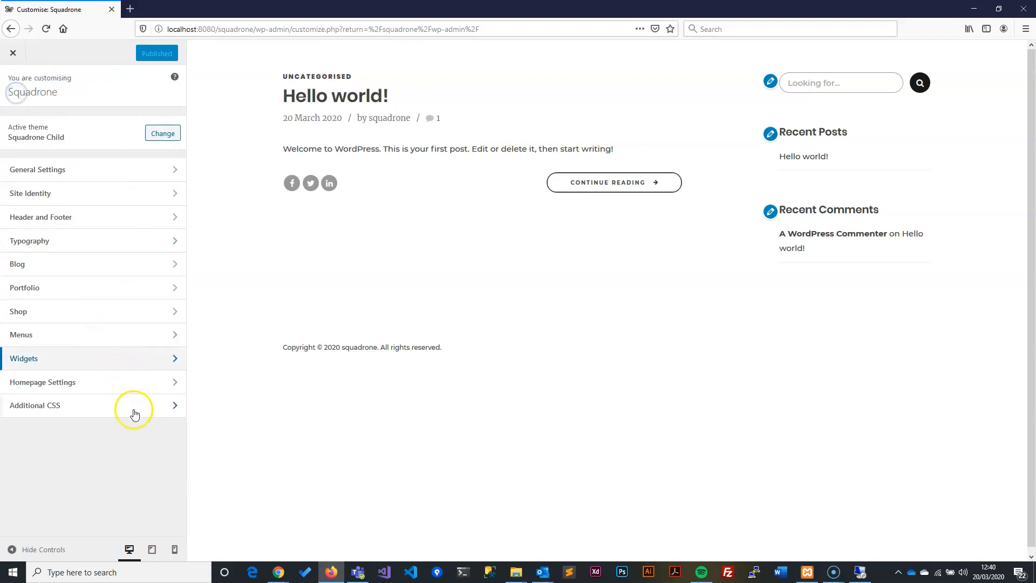
In Homepage Settings, switch the homepage to 'A static page' and browse the Homepage page list without choosing
{"action": "left_click", "coordinate": [42, 382]}
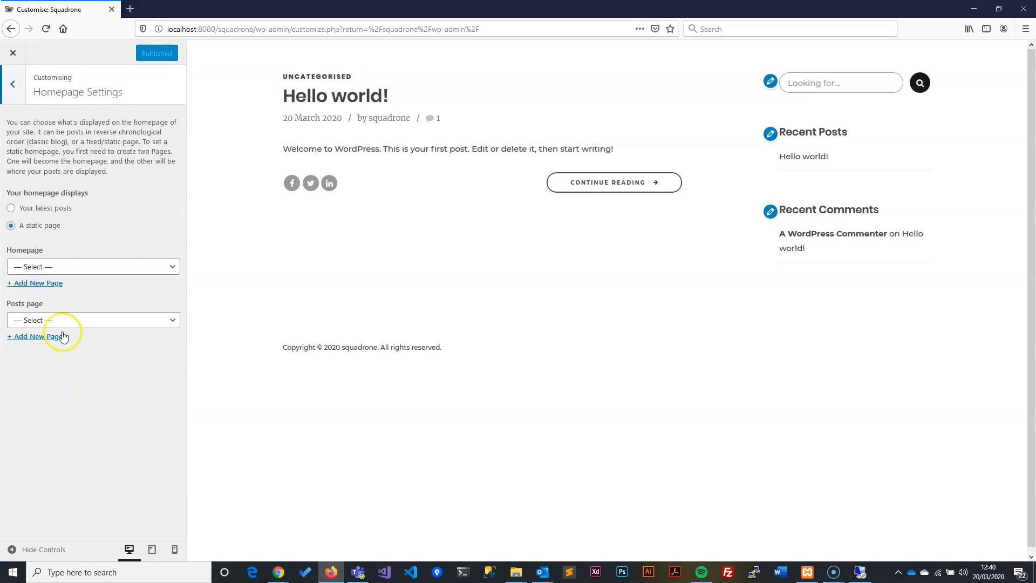
{"action": "mouse_move", "coordinate": [126, 336]}
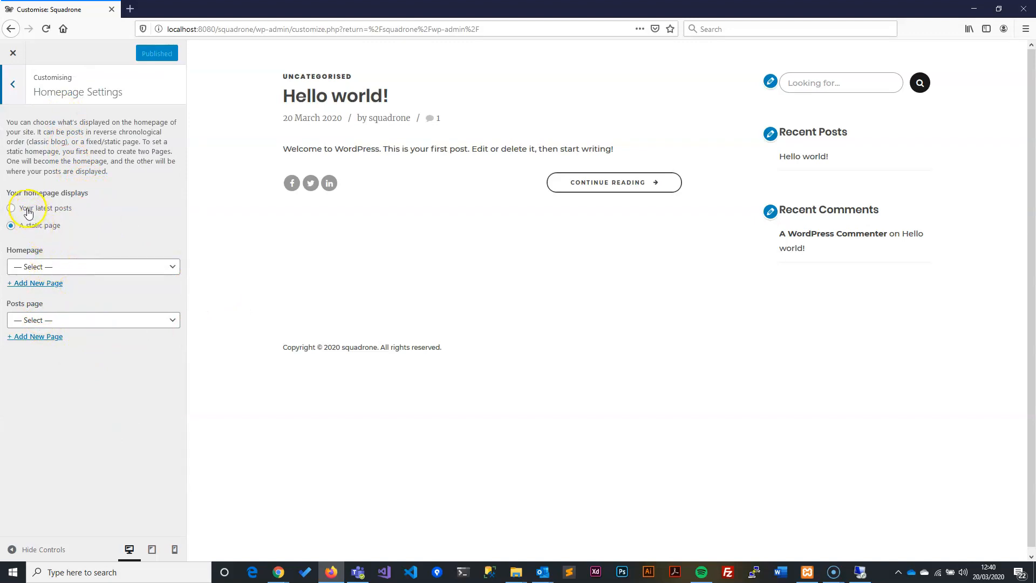
{"action": "left_click", "coordinate": [12, 207]}
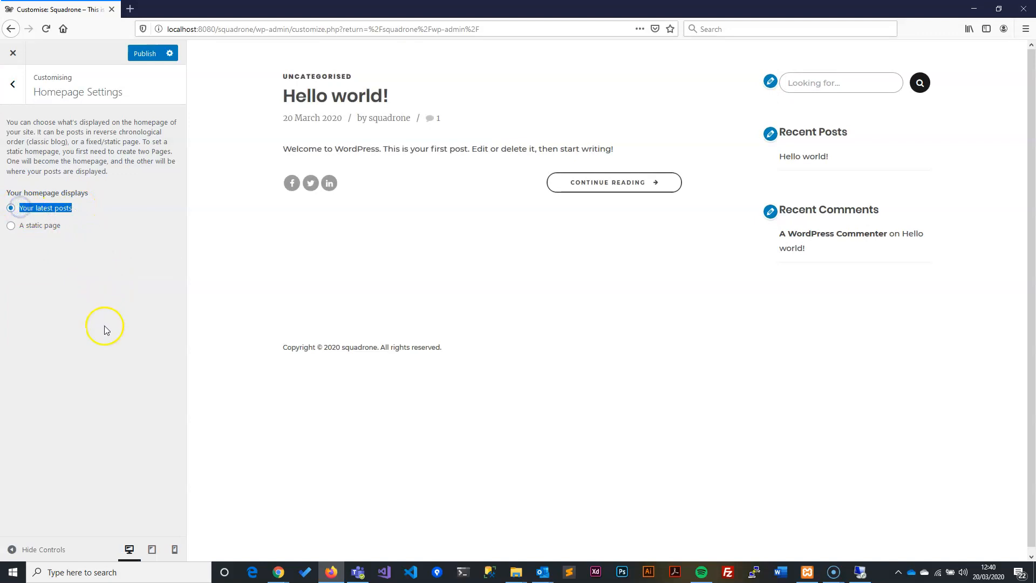
{"action": "mouse_move", "coordinate": [59, 238]}
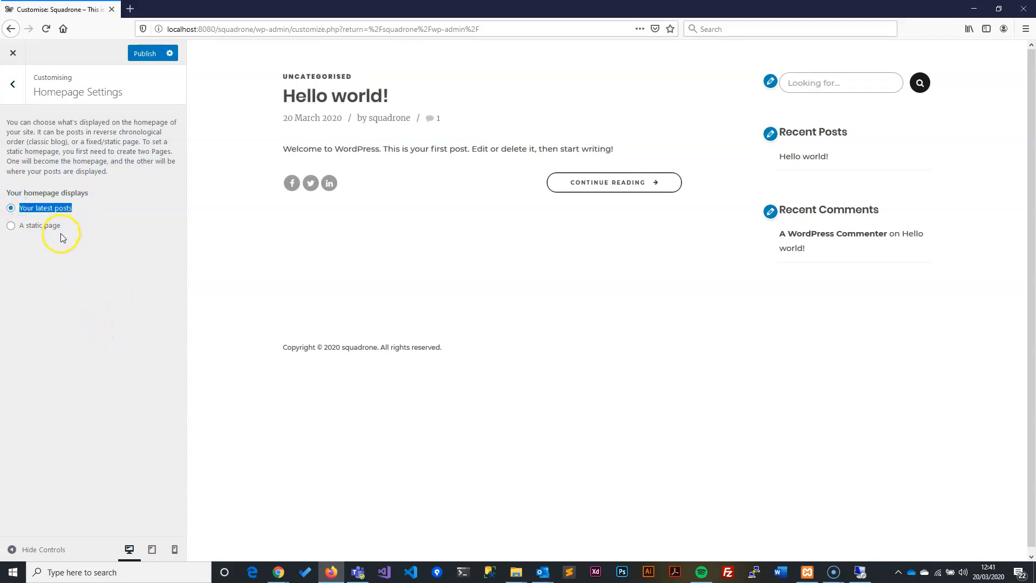
{"action": "mouse_move", "coordinate": [75, 273]}
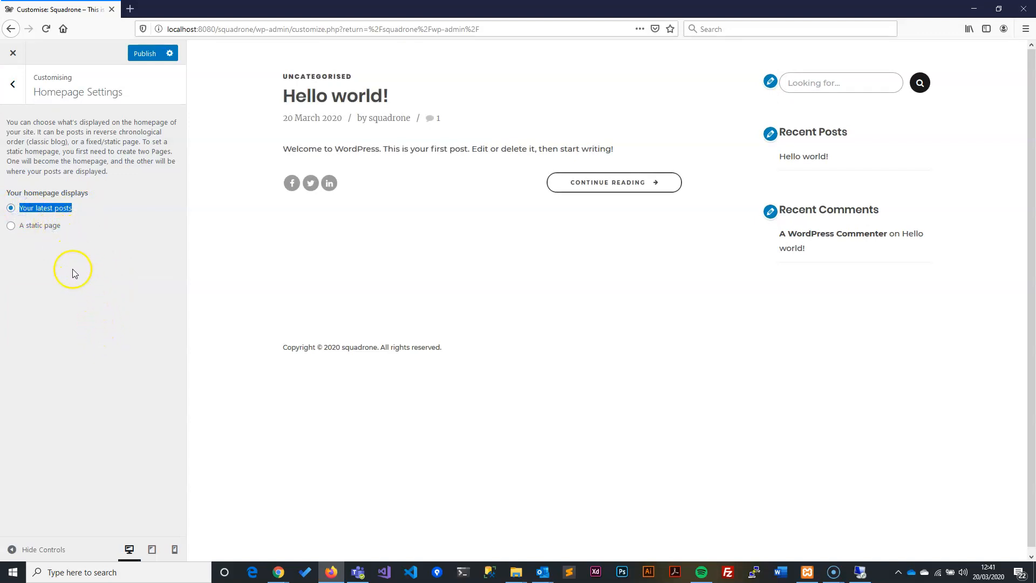
{"action": "mouse_move", "coordinate": [114, 203]}
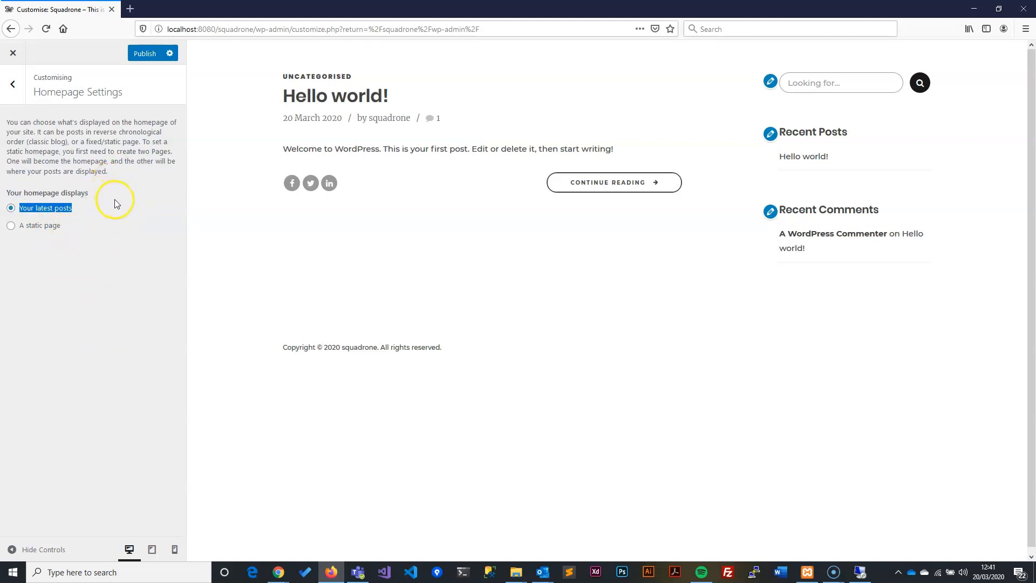
{"action": "mouse_move", "coordinate": [49, 252]}
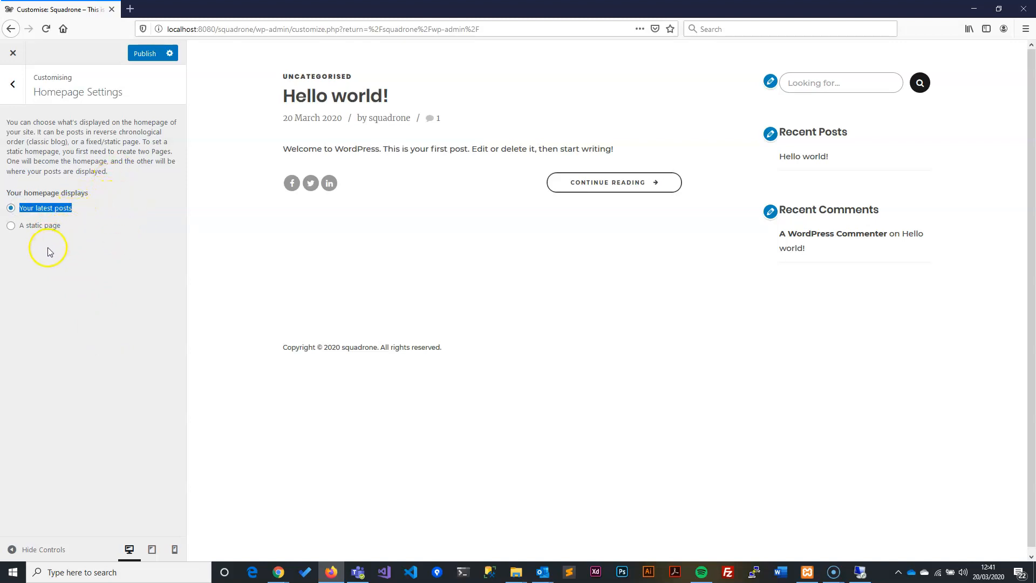
{"action": "left_click", "coordinate": [10, 225]}
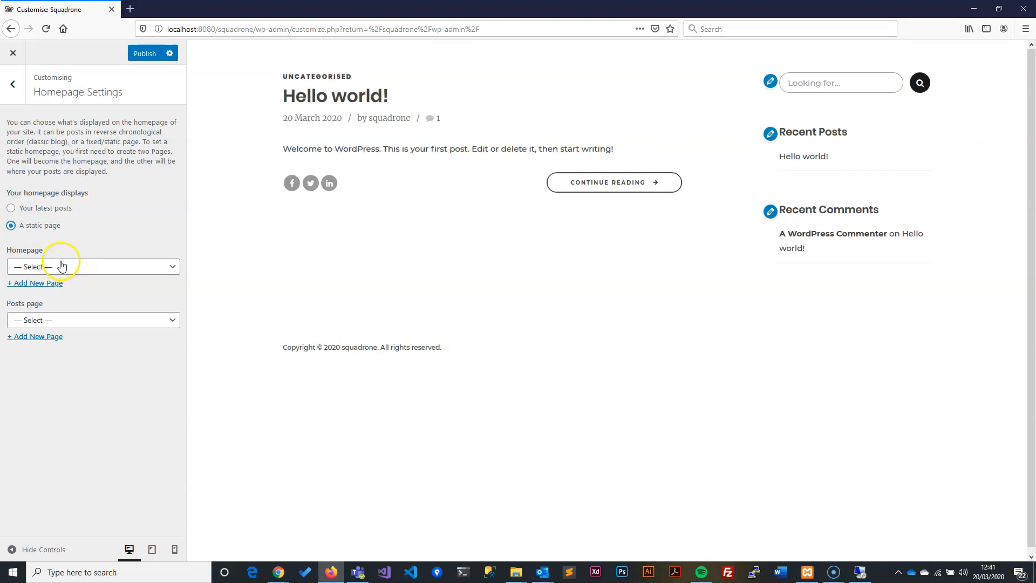
{"action": "left_click", "coordinate": [92, 266]}
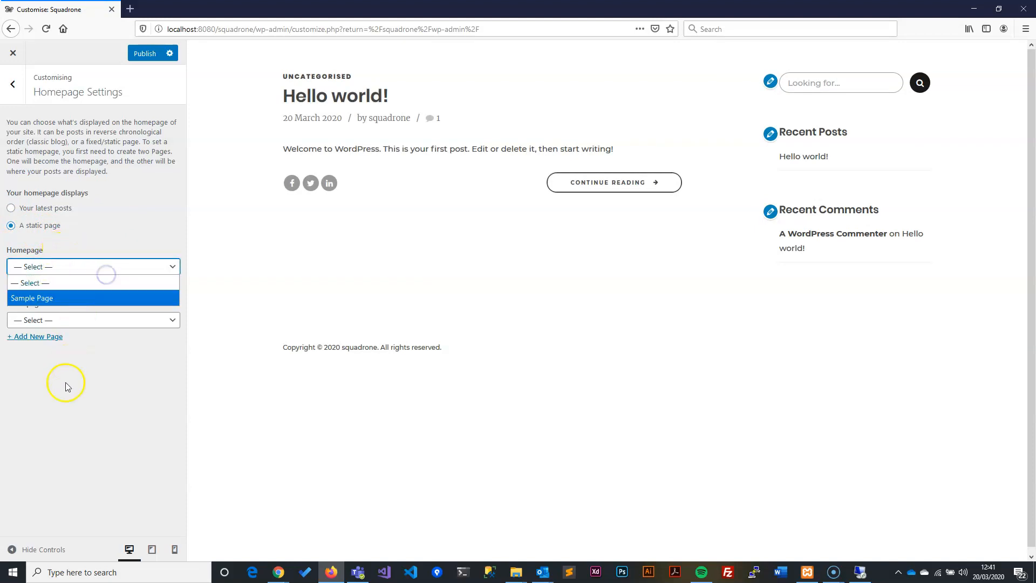
{"action": "left_click", "coordinate": [93, 266]}
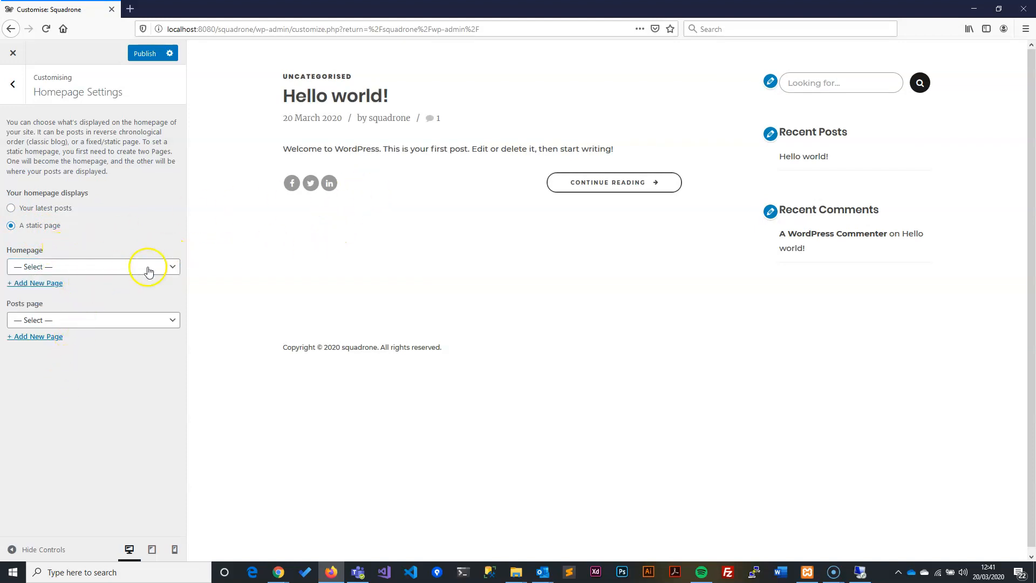
{"action": "mouse_move", "coordinate": [89, 233]}
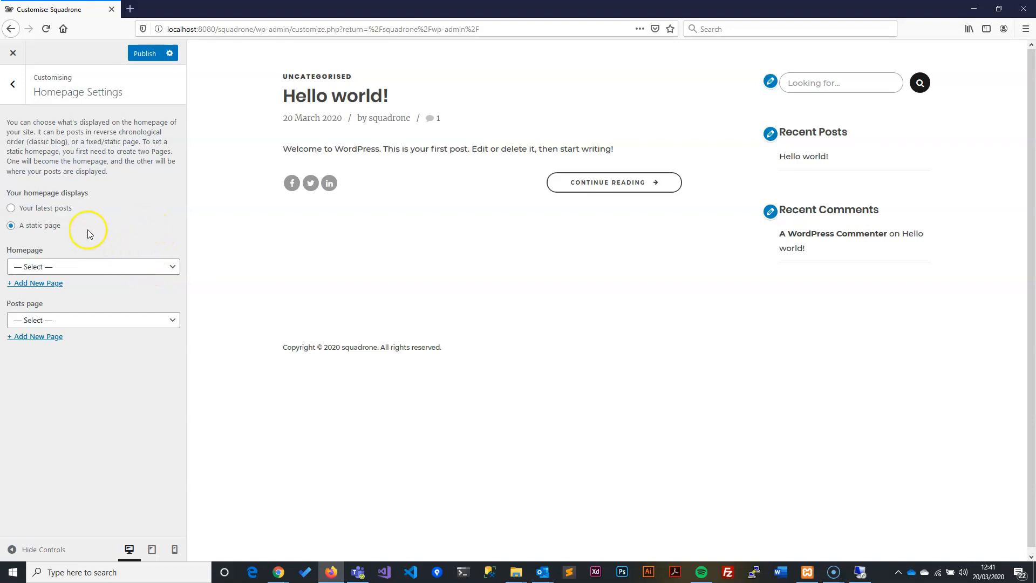
{"action": "mouse_move", "coordinate": [73, 266]}
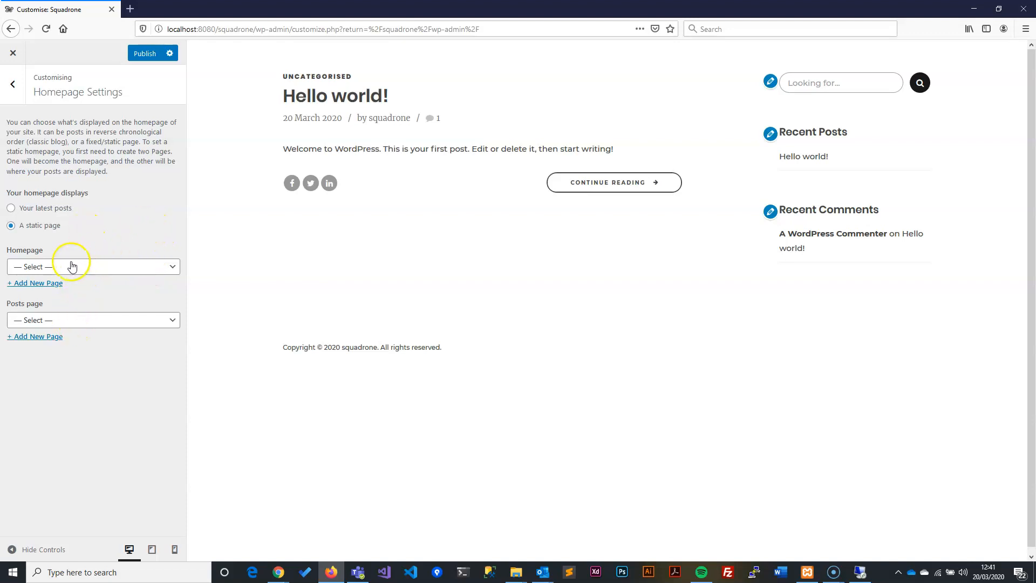
{"action": "left_click", "coordinate": [93, 266]}
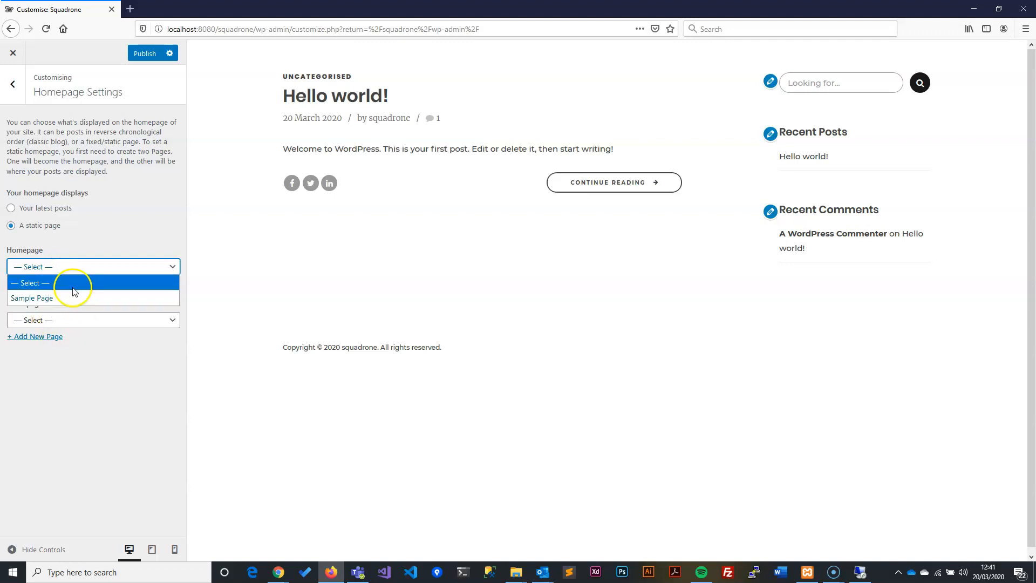